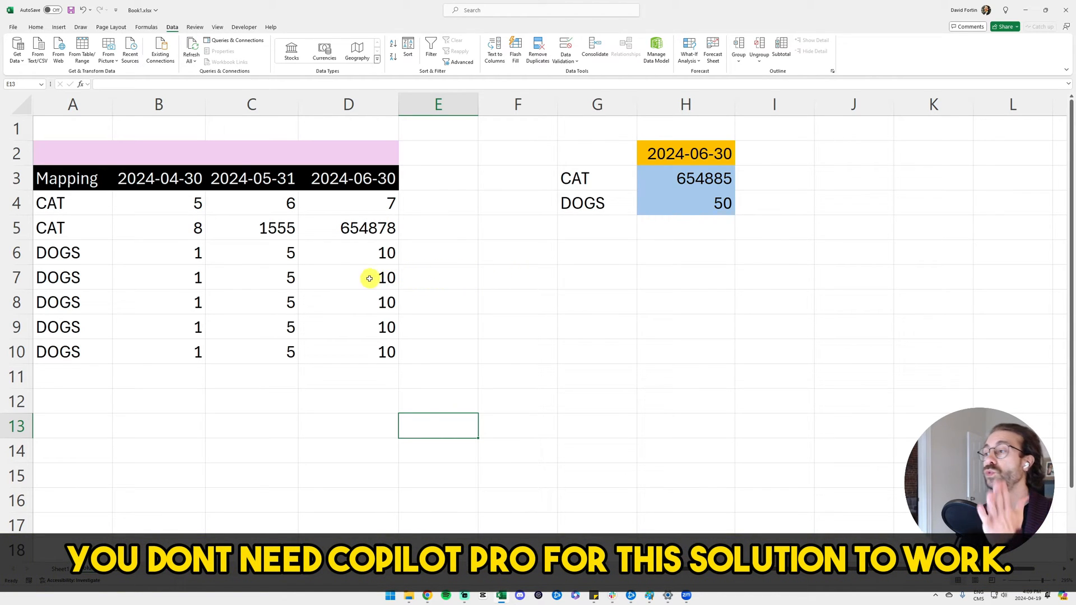
pyautogui.moveTo(249, 263)
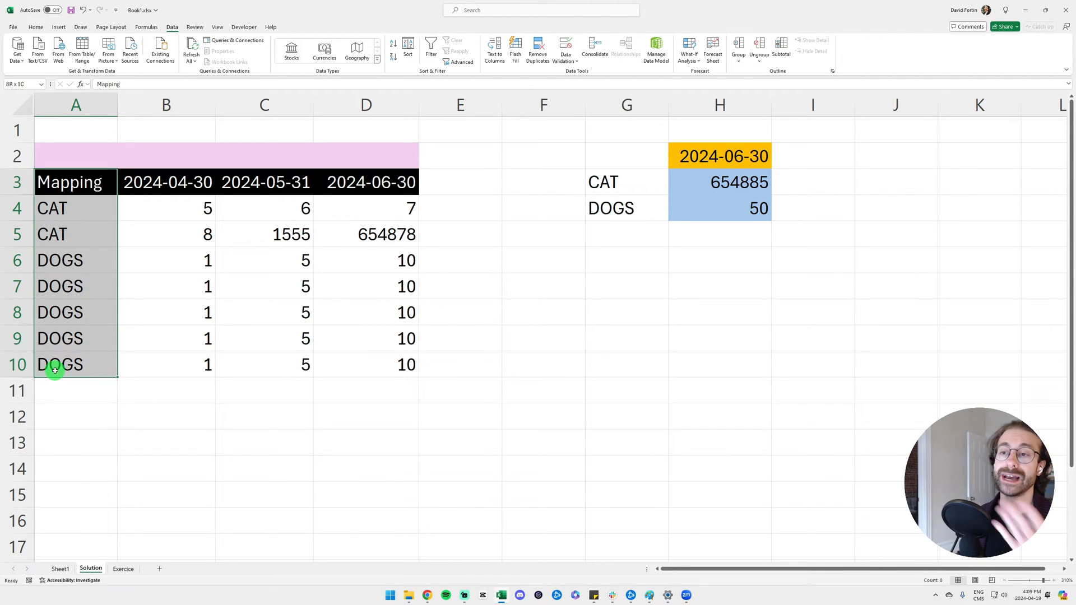
# Inspect the date headers and the May CAT and June DOGS values with the summary date set to 2024-06-30.
pyautogui.click(166, 181)
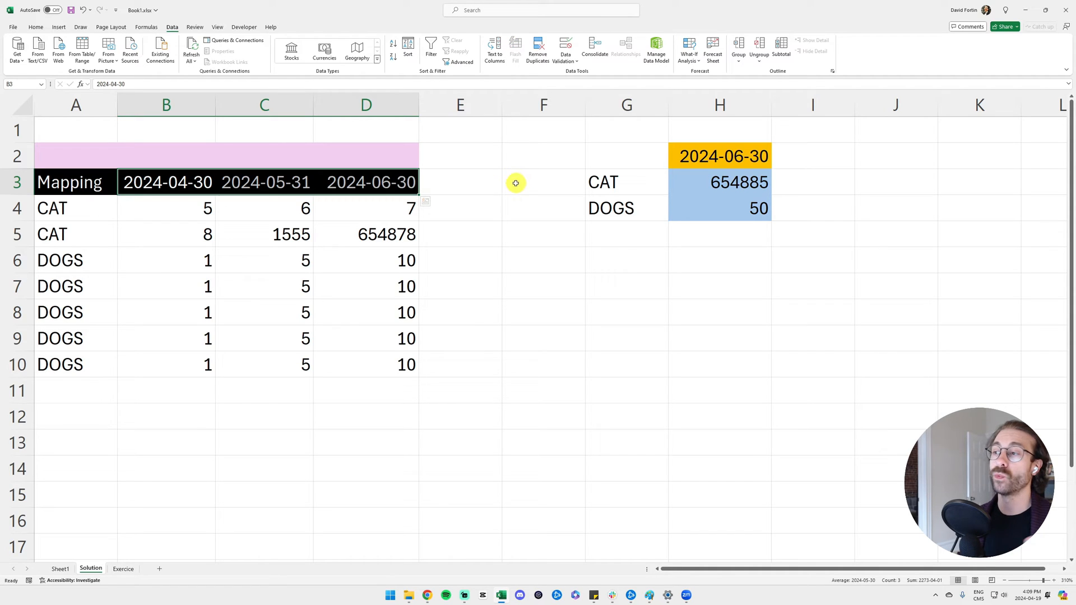
pyautogui.moveTo(545, 158)
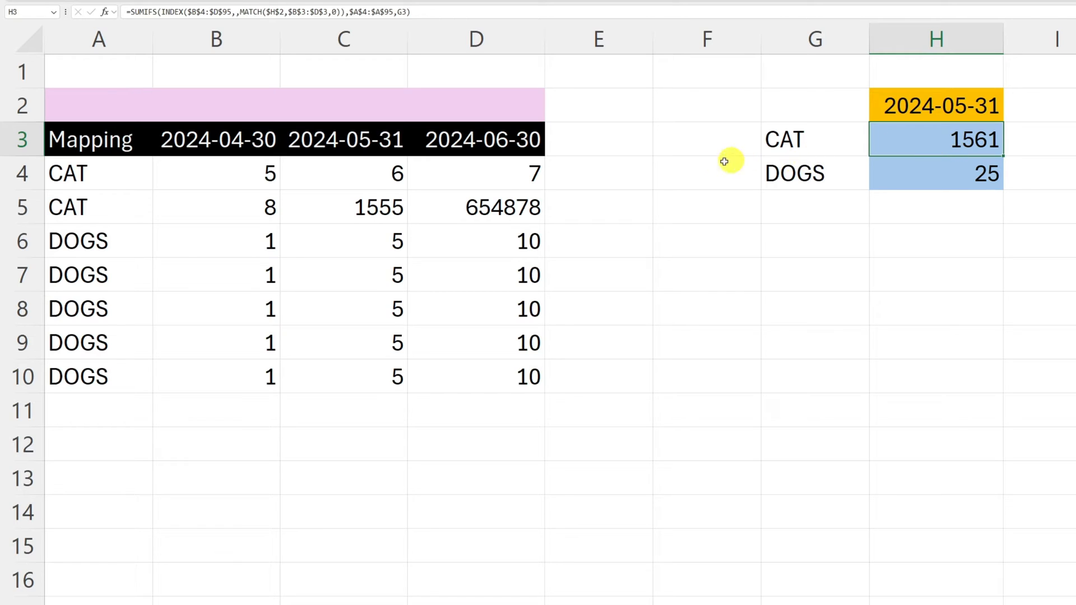
pyautogui.click(816, 138)
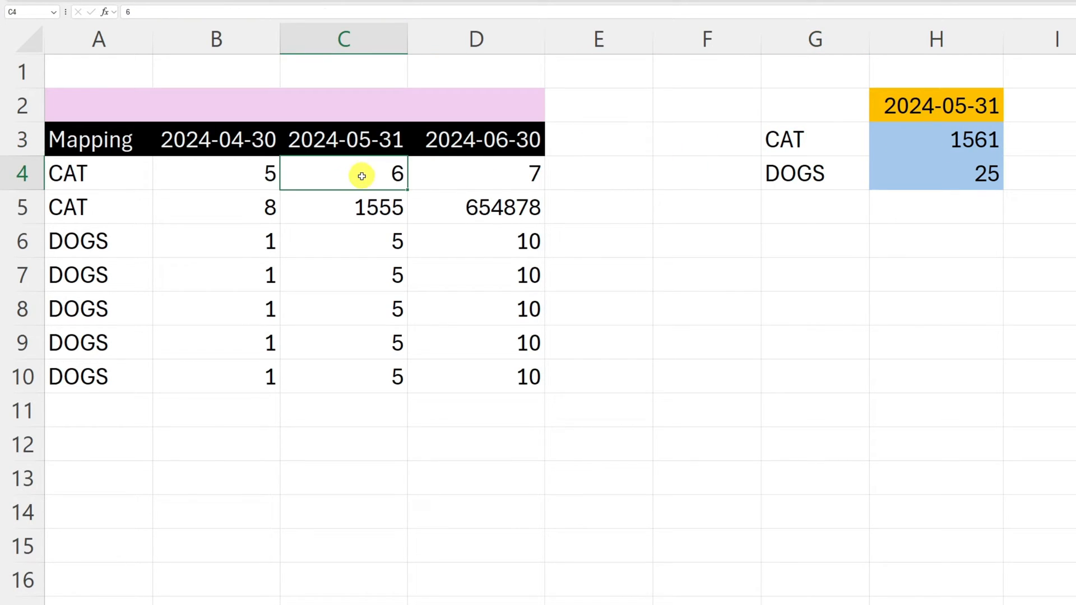
pyautogui.click(343, 207)
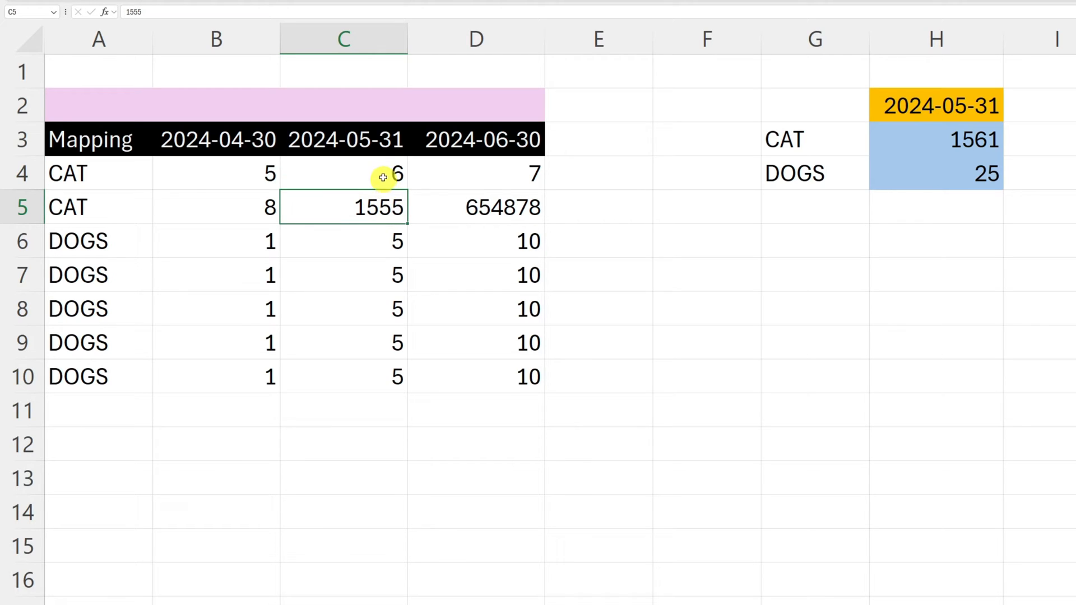
pyautogui.click(936, 105)
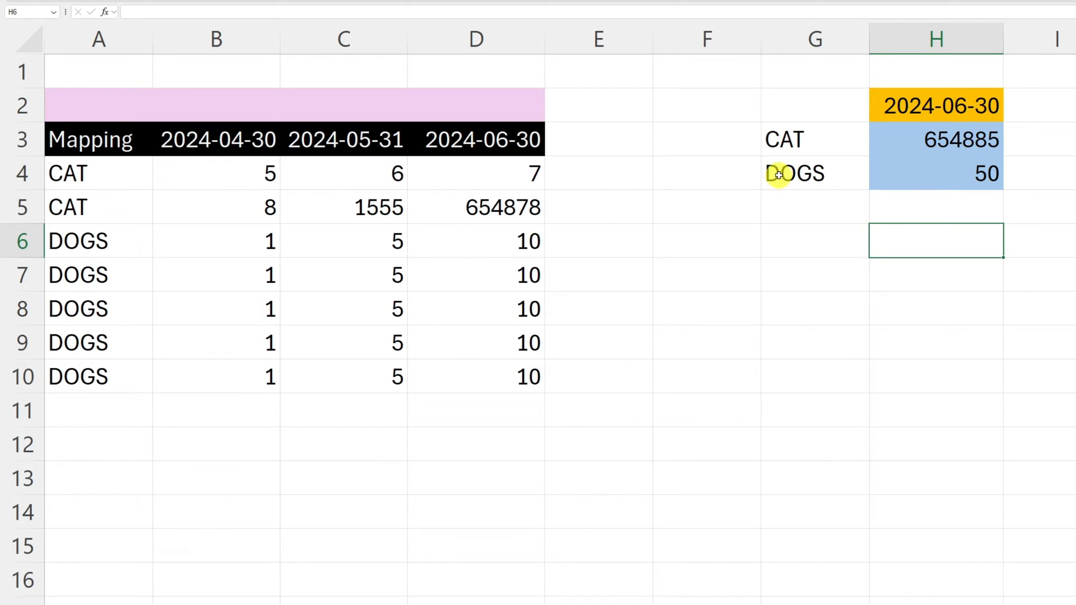
pyautogui.click(475, 241)
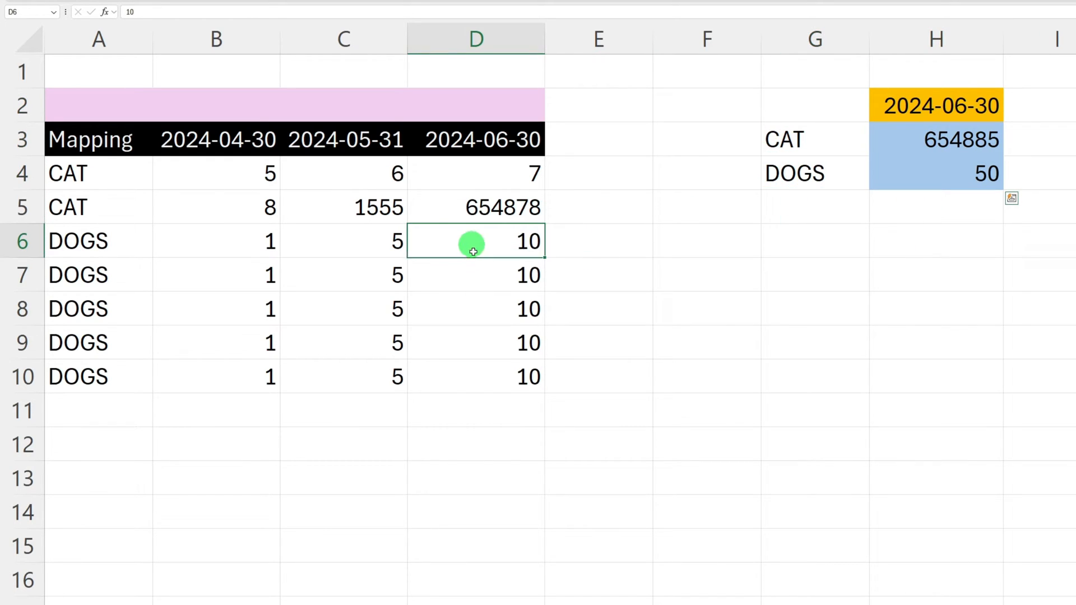
pyautogui.moveTo(471, 241); pyautogui.dragTo(472, 376)
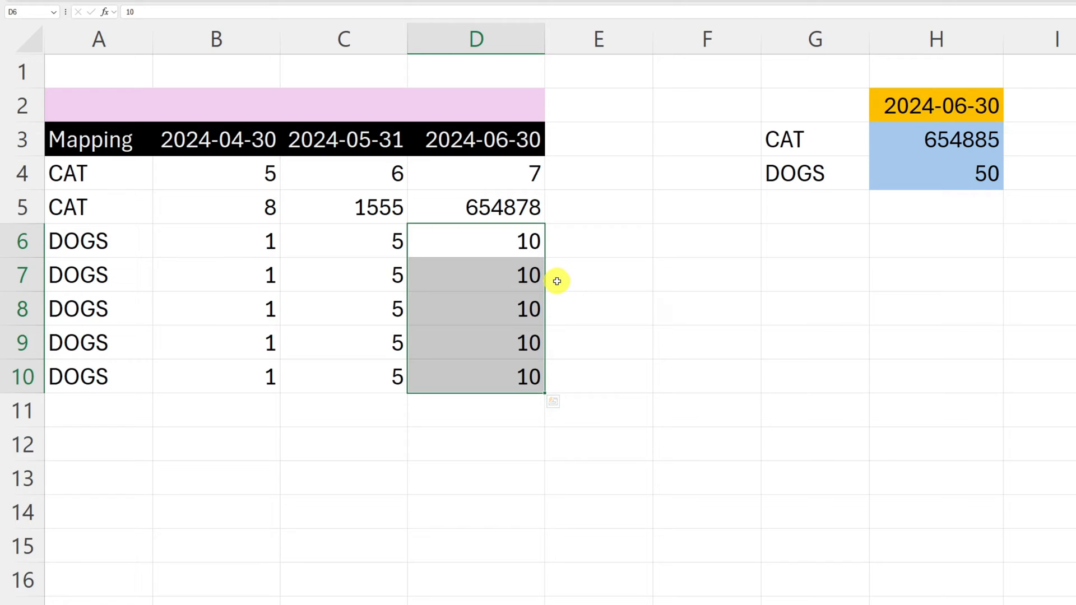
pyautogui.moveTo(88, 174)
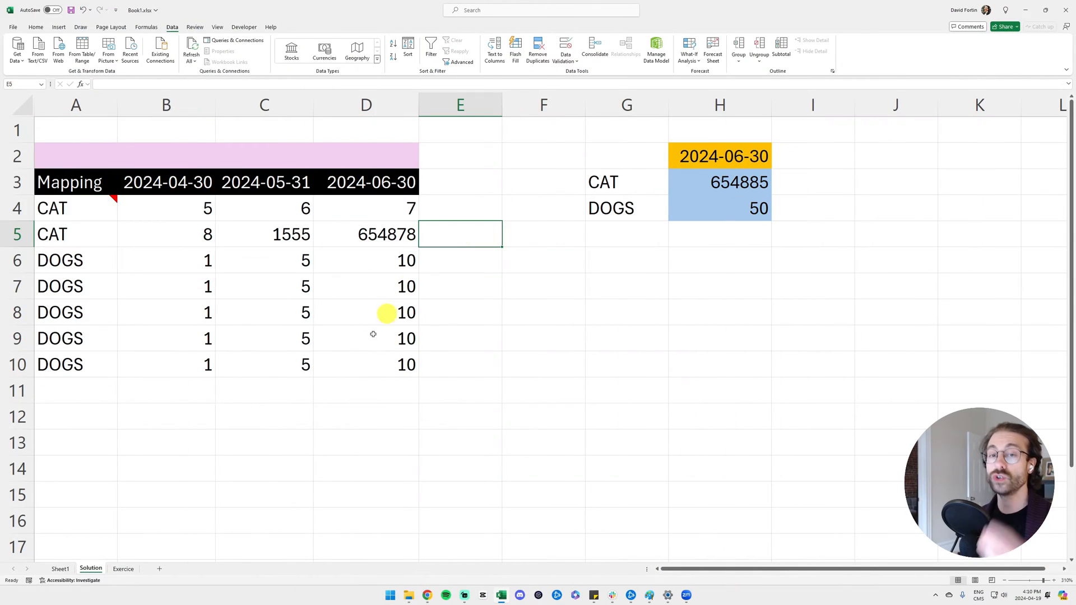
# Switch to the Exercise sheet with empty CAT/DOGS totals and move to Copilot's chat box.
pyautogui.click(123, 569)
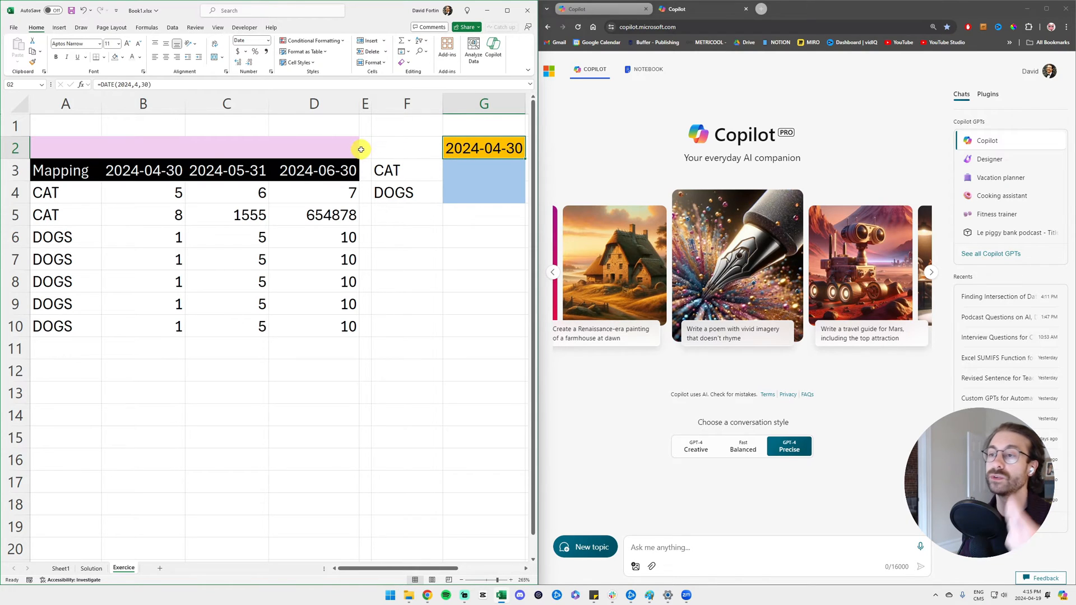
pyautogui.click(65, 193)
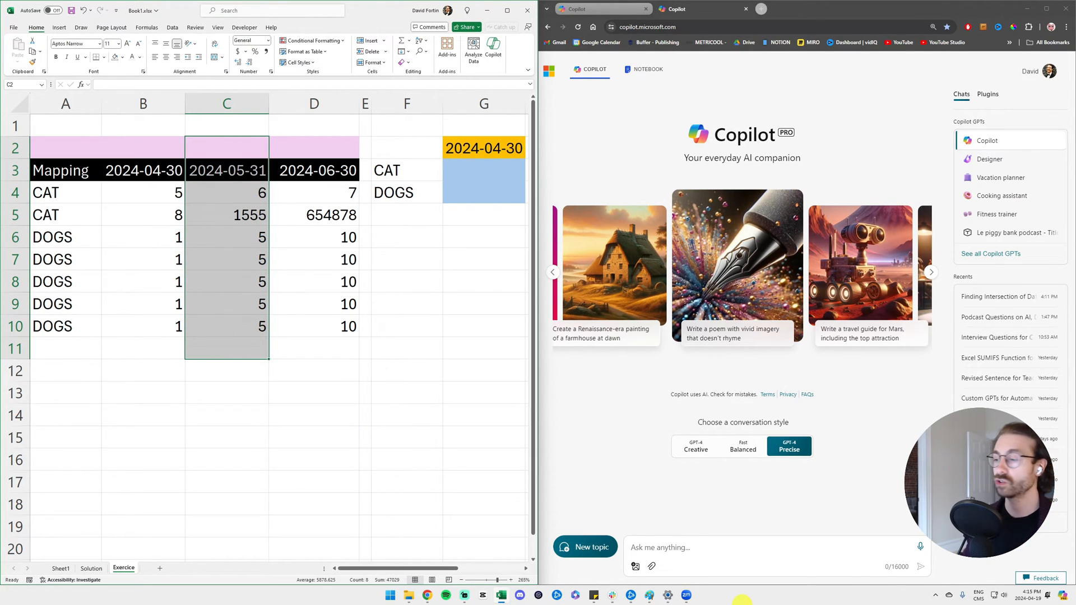
pyautogui.click(672, 553)
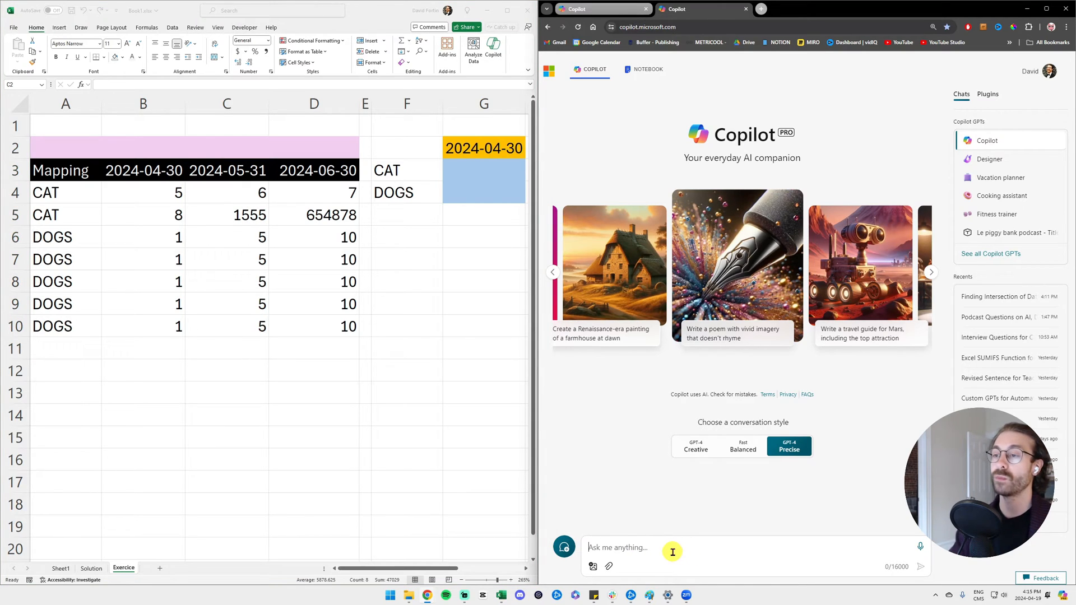
# Draft a Copilot prompt about summing columns by date, with CAT and DOGS occurrences in column A and dates in columns B, C and D.
pyautogui.write('Hi, I want to have a summary of my data. The main go')
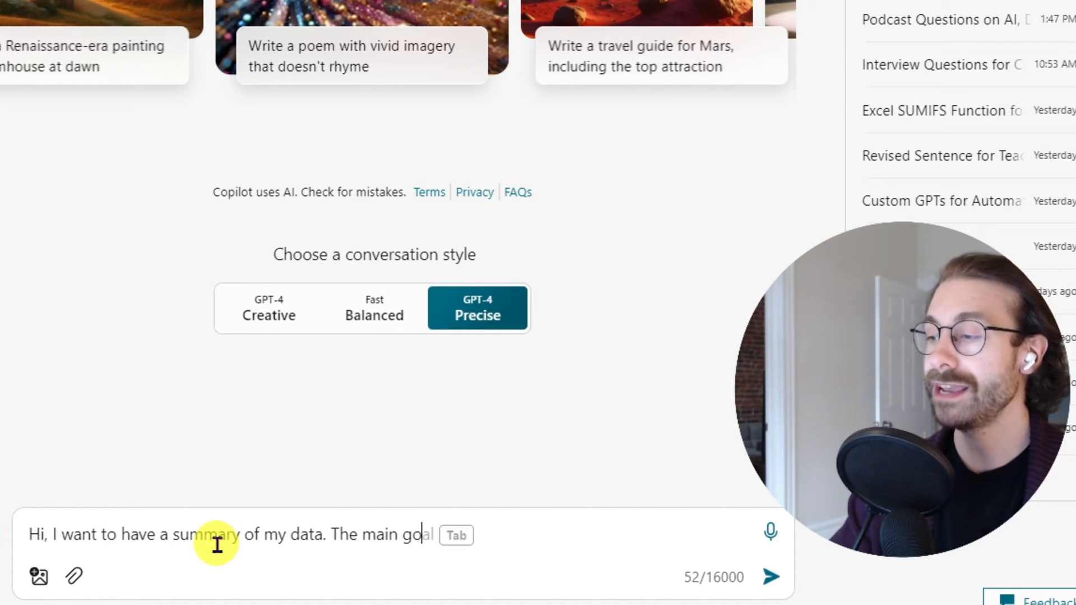
pyautogui.write('is to change as')
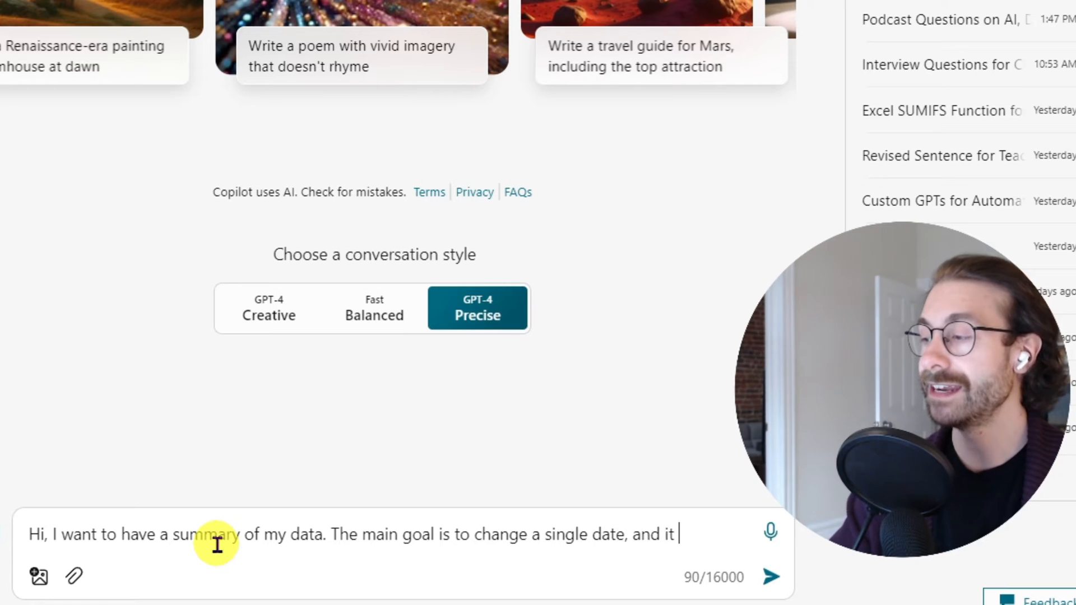
pyautogui.write('gives me the right')
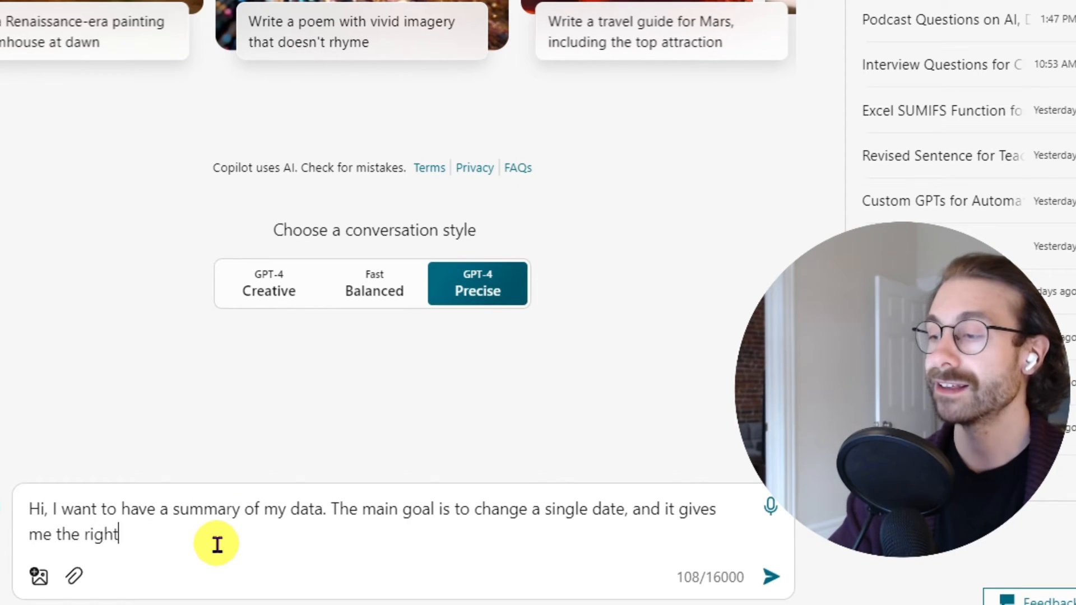
pyautogui.write('sum of the column that this date is located.')
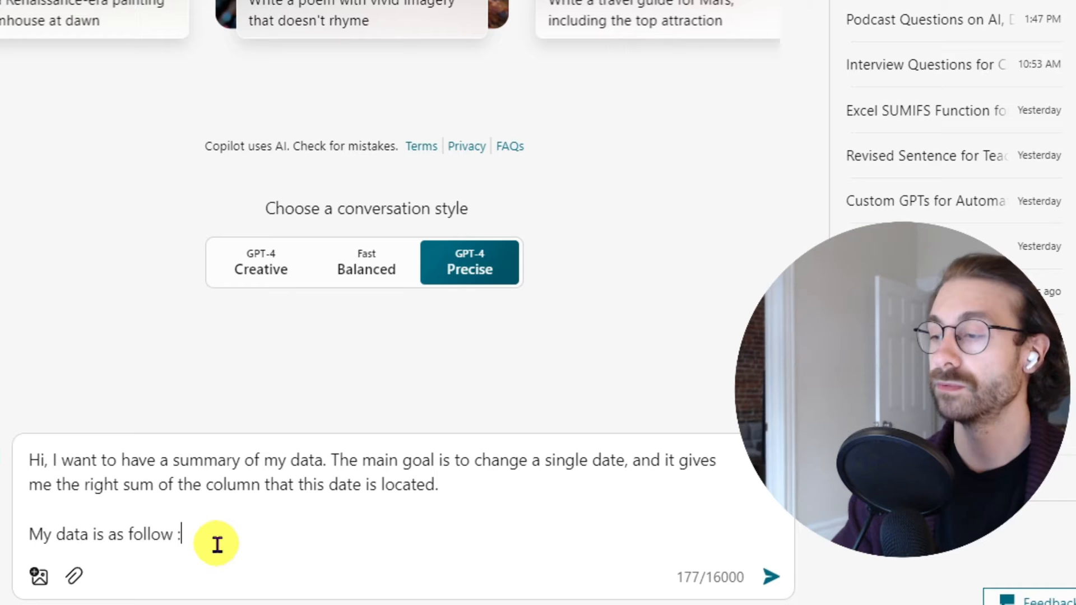
pyautogui.write('In column')
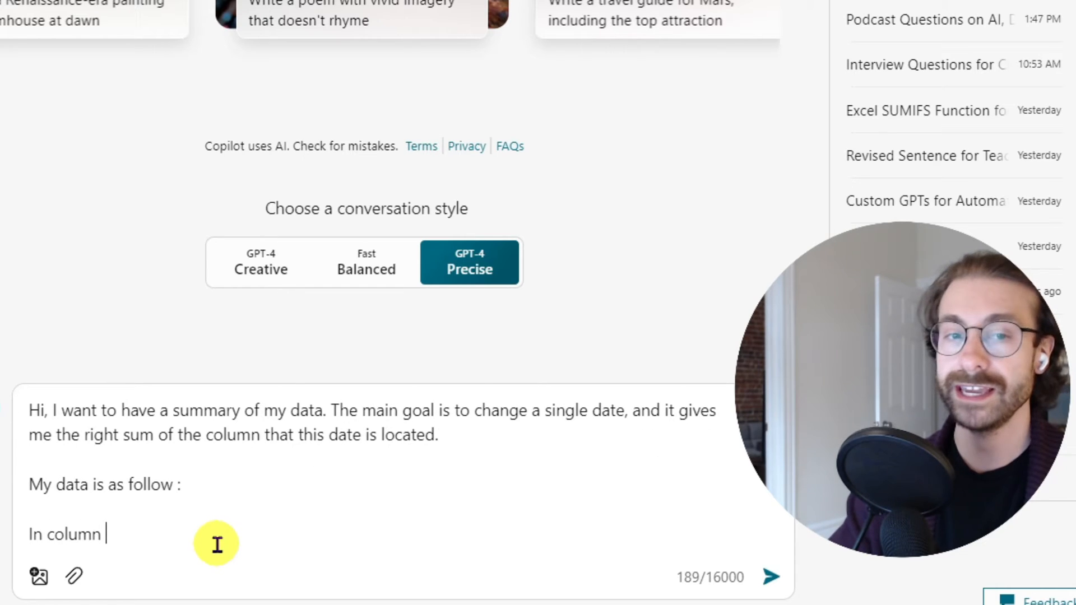
pyautogui.write('A , i')
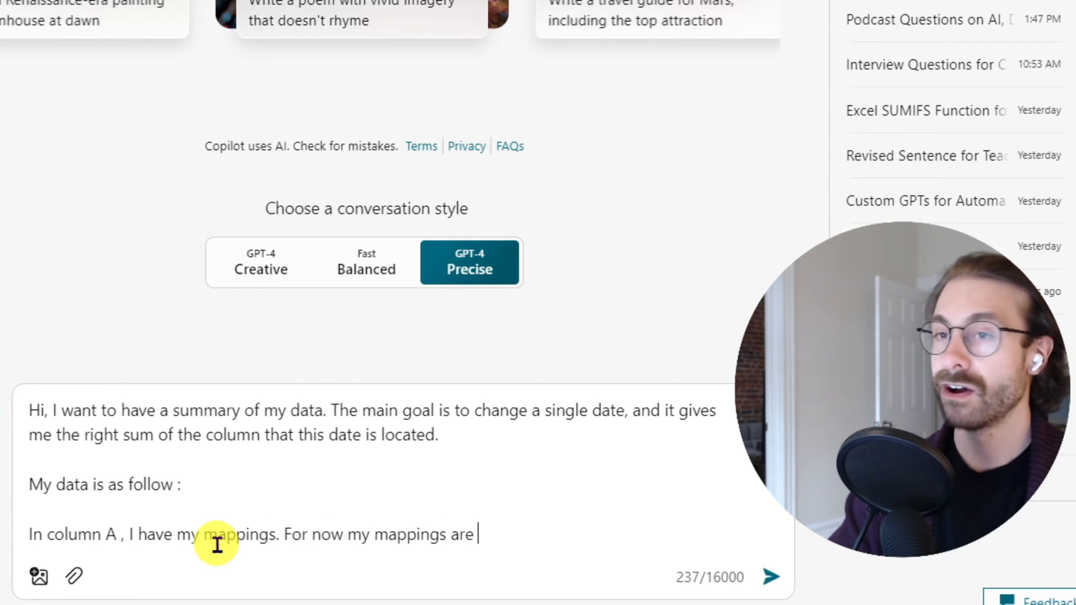
pyautogui.write('"CAT" and "DOGS" and they have multiple')
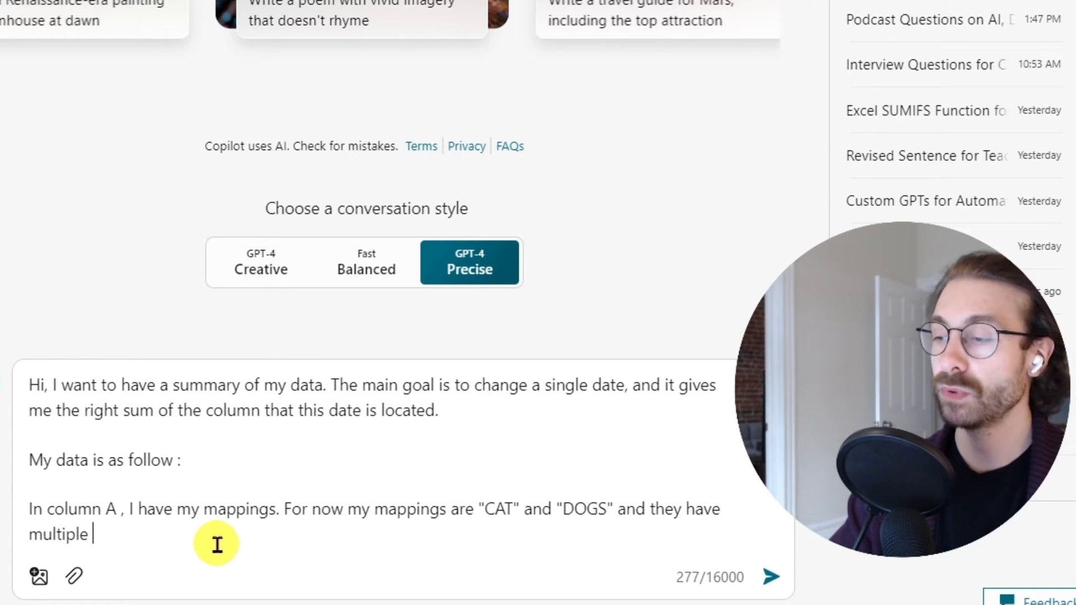
pyautogui.write('occurences. Which means I cant use the INDEX&MATCH function because it would give me back')
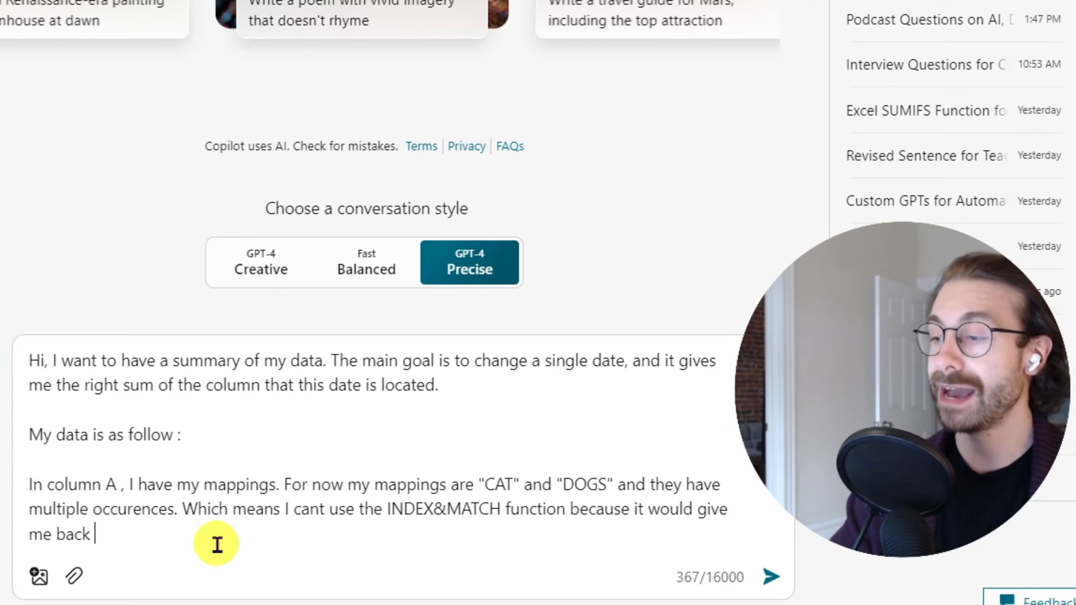
pyautogui.write('only one value.')
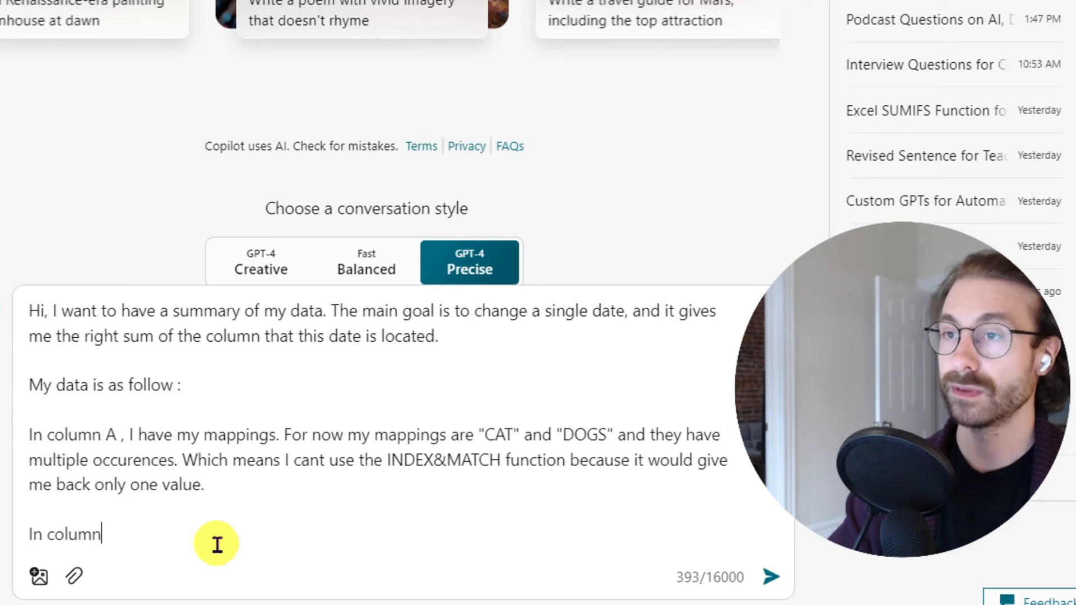
pyautogui.write('B C A')
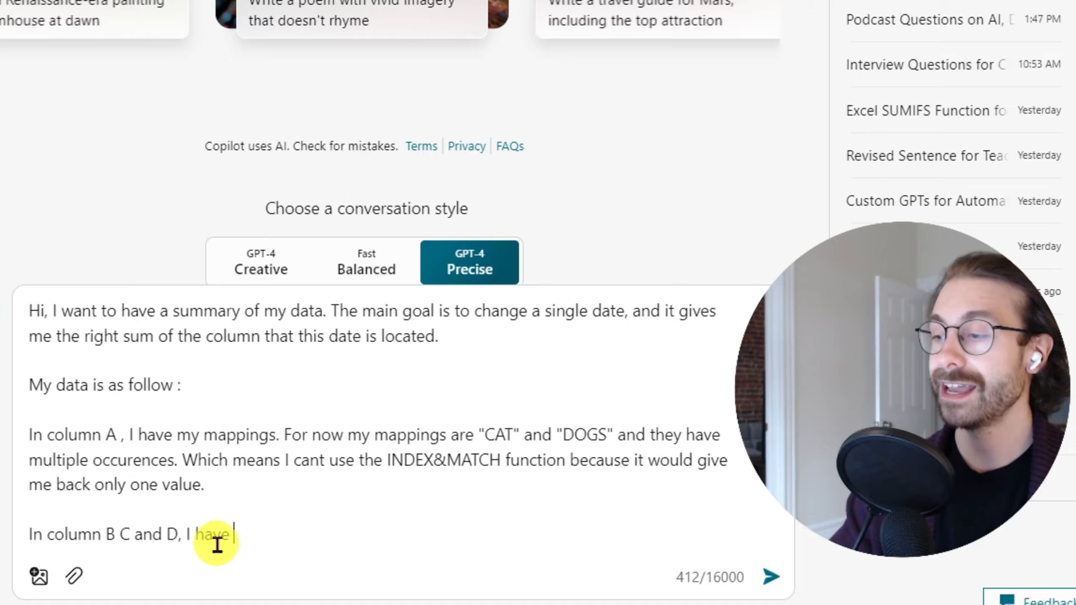
pyautogui.write('my dates. The main goal to change ONE date in cell G2')
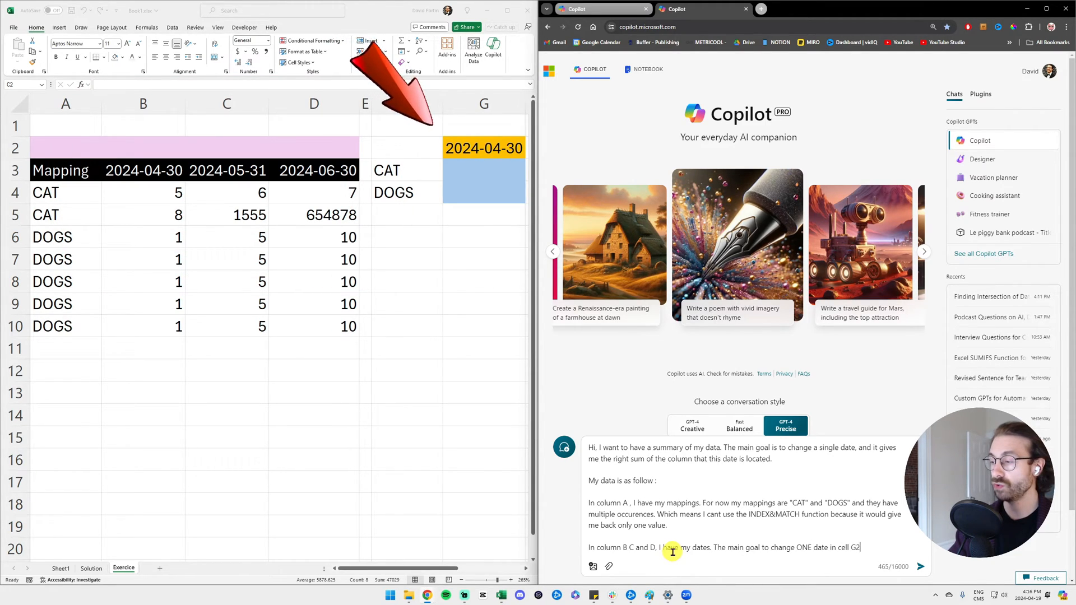
# Finish the prompt explaining sums go below the dates in columns B to D, with headers in B3 to D3, and send it.
pyautogui.write('and it is goign to give me back the')
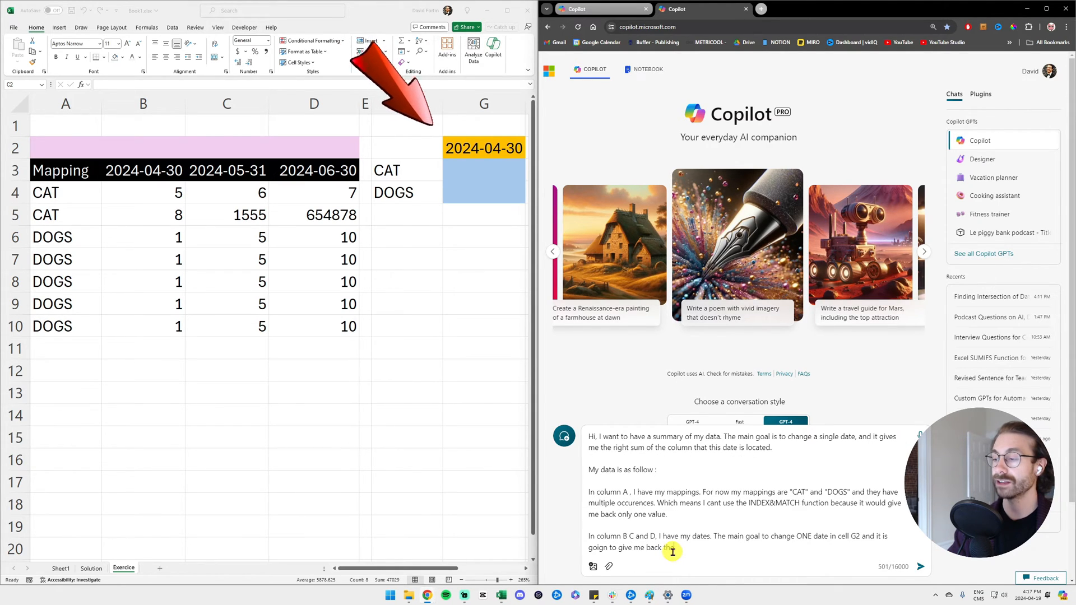
pyautogui.write('sums of the values')
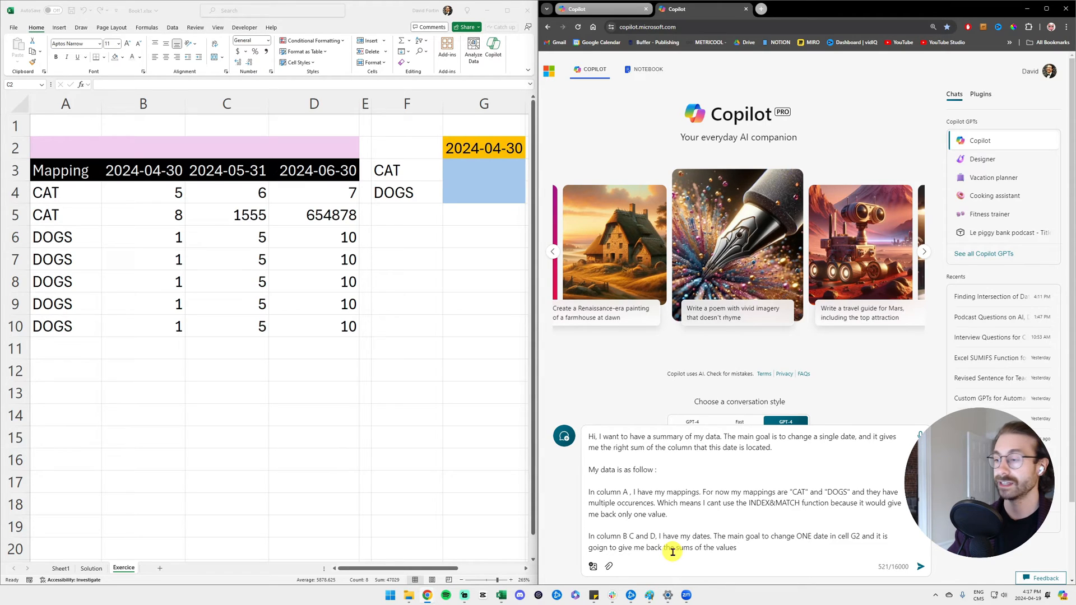
pyautogui.write('below my')
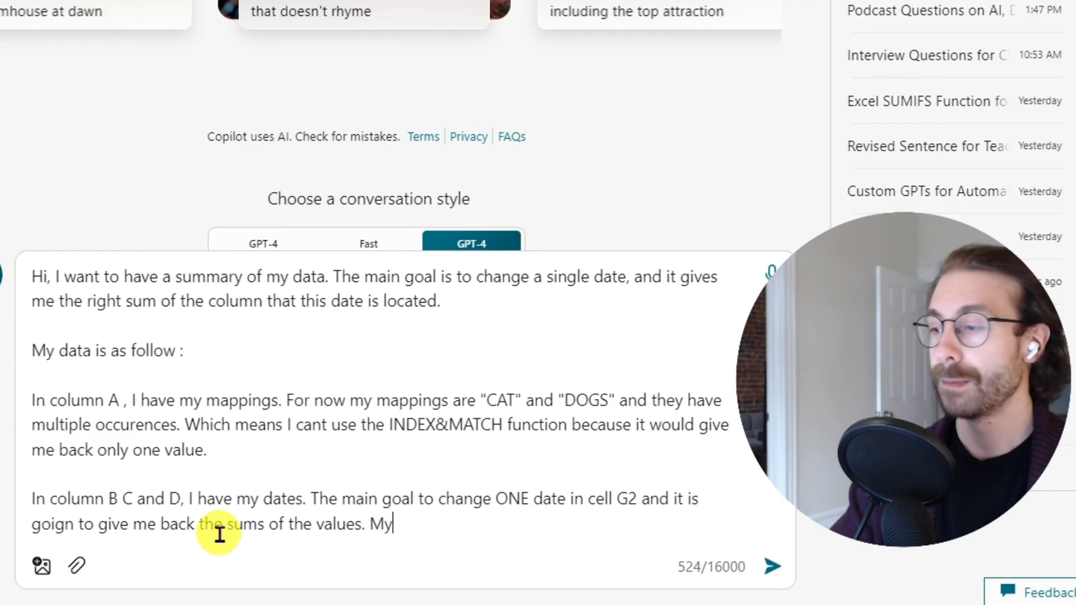
pyautogui.write('dates columns B , C a')
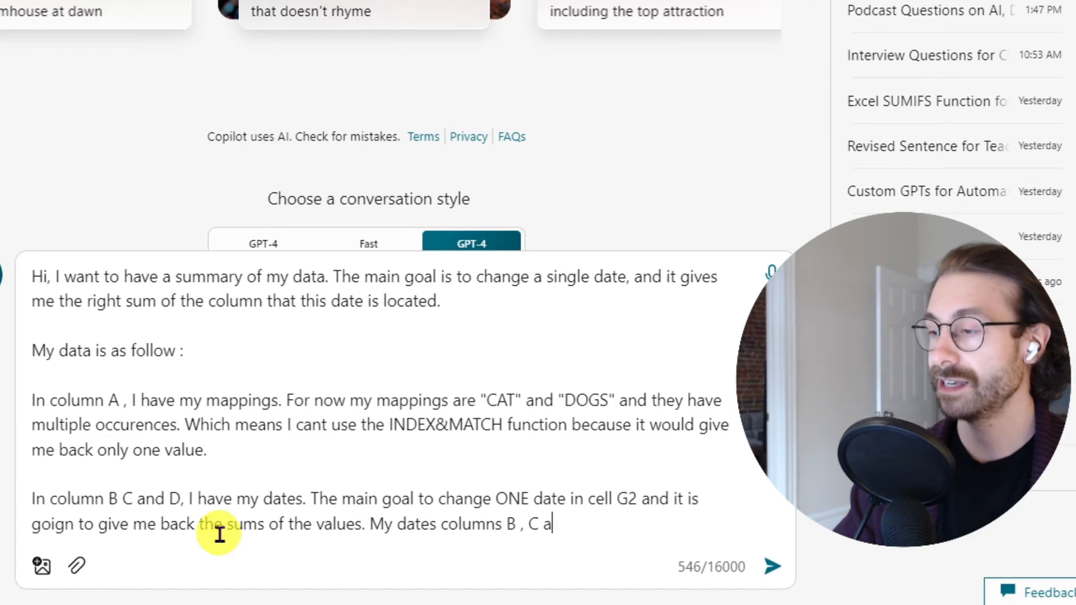
pyautogui.write('nd D as I told')
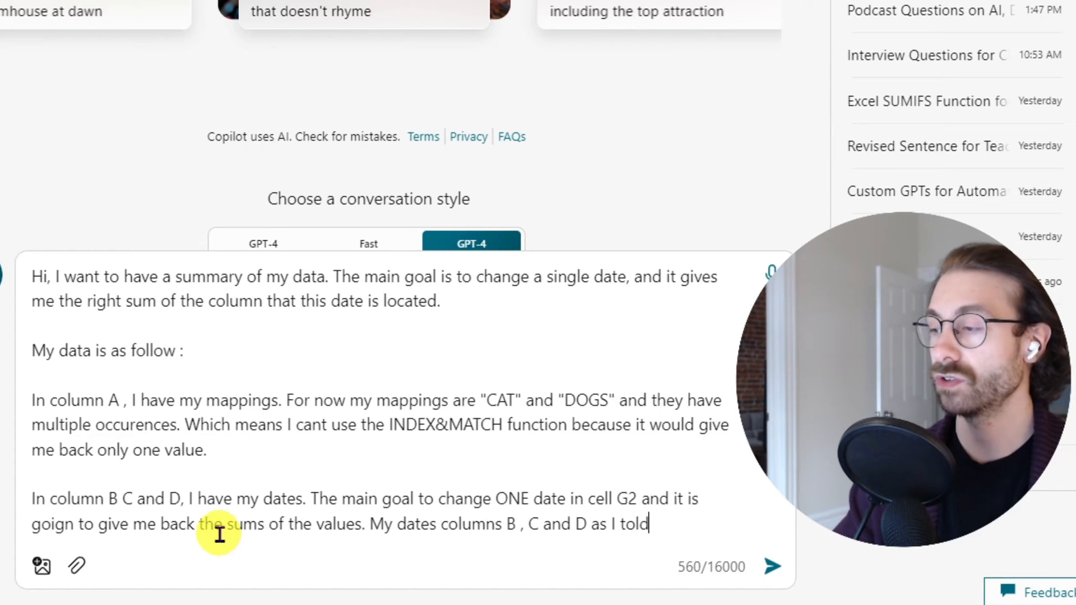
pyautogui.write('you, more specifically my headers are starting in B3 to')
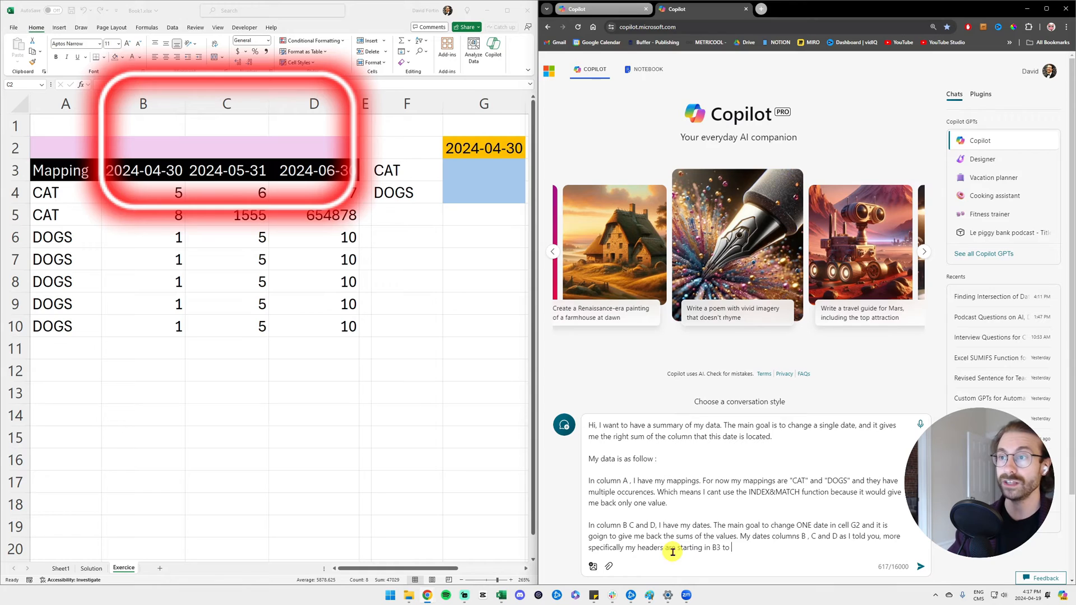
pyautogui.write('D3.')
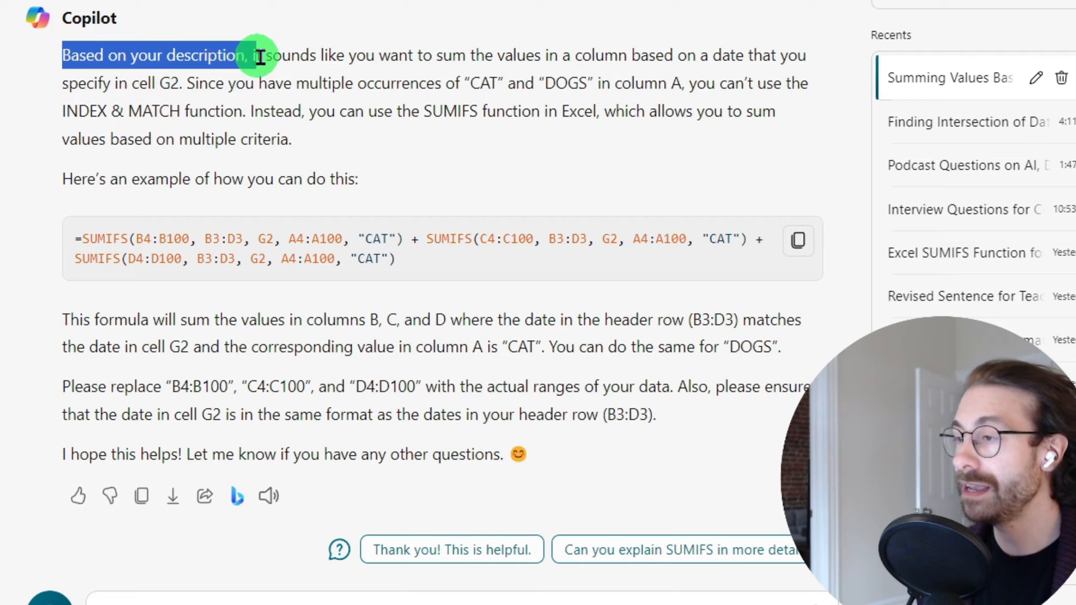
# Read through Copilot's reply suggesting SUMIFS instead of INDEX & MATCH, highlighting the example formula.
pyautogui.moveTo(258, 55); pyautogui.dragTo(642, 55)
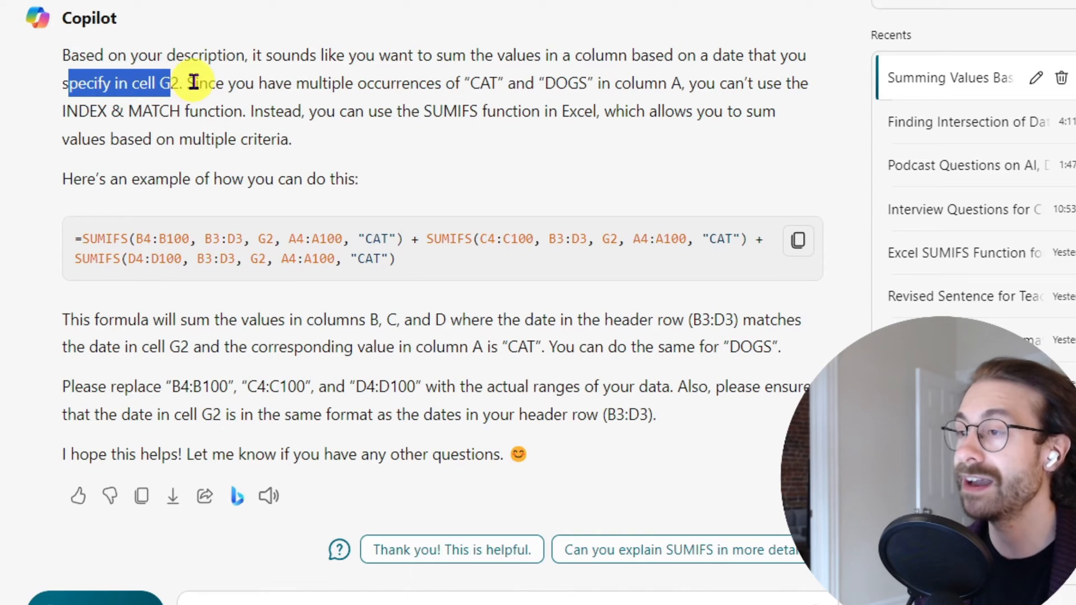
pyautogui.moveTo(192, 83); pyautogui.dragTo(460, 83)
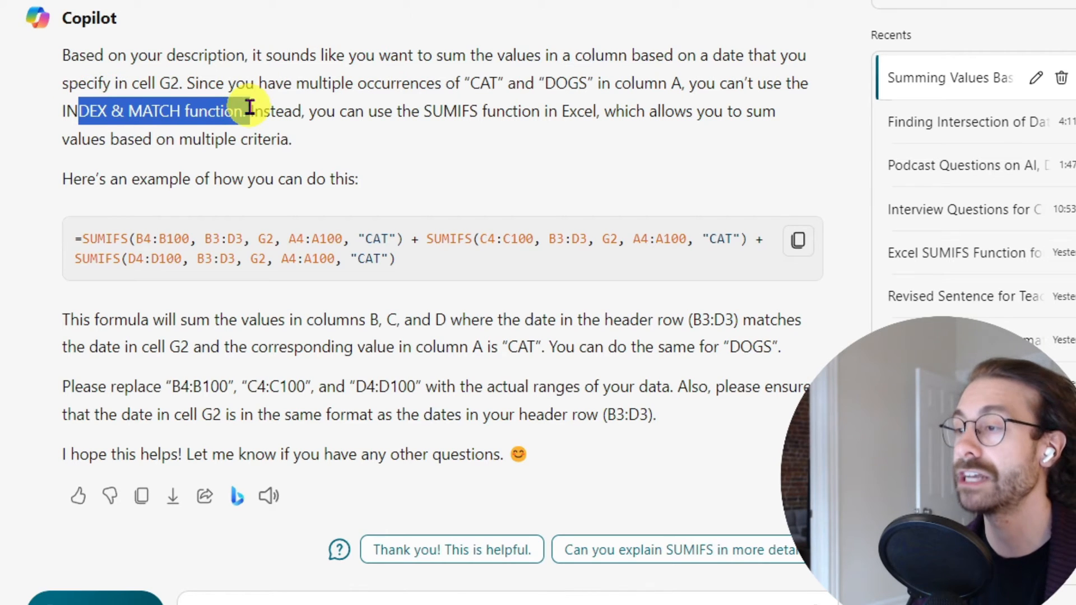
pyautogui.moveTo(247, 111); pyautogui.dragTo(511, 111)
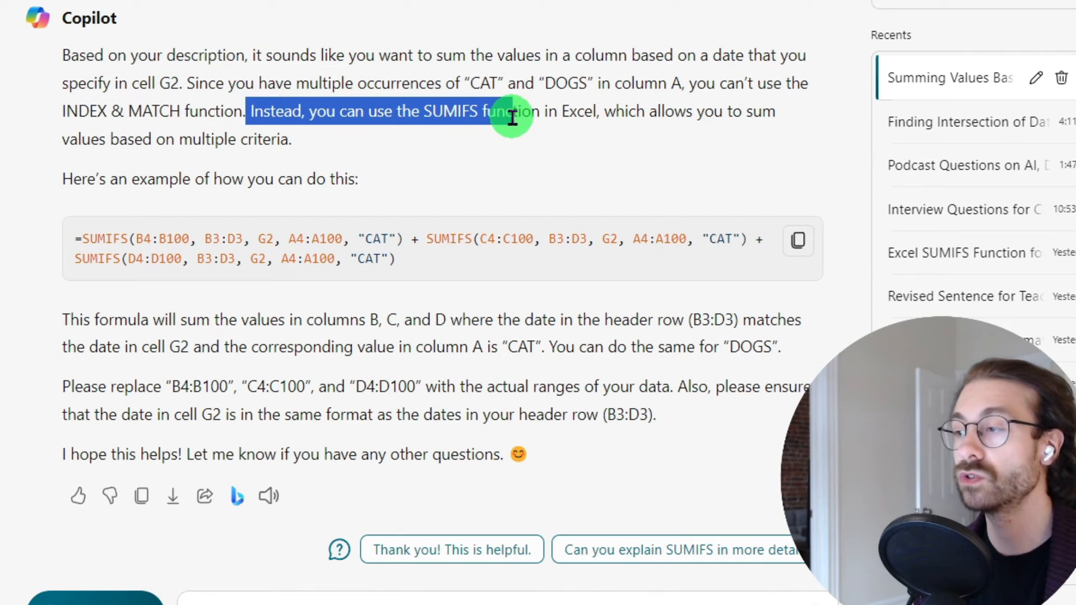
pyautogui.moveTo(511, 111); pyautogui.dragTo(618, 139)
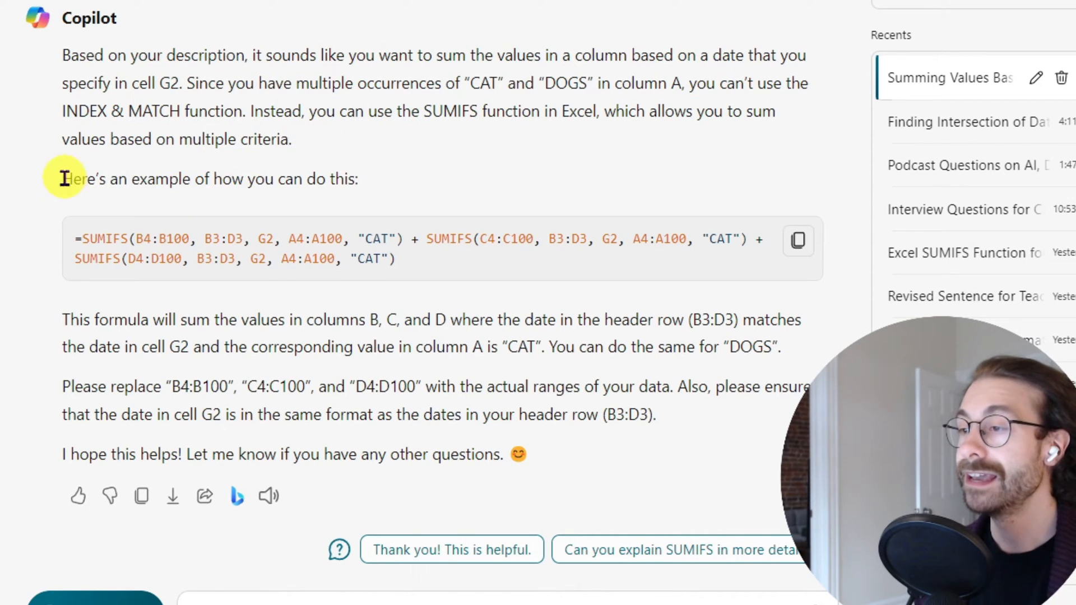
pyautogui.moveTo(61, 178); pyautogui.dragTo(377, 178)
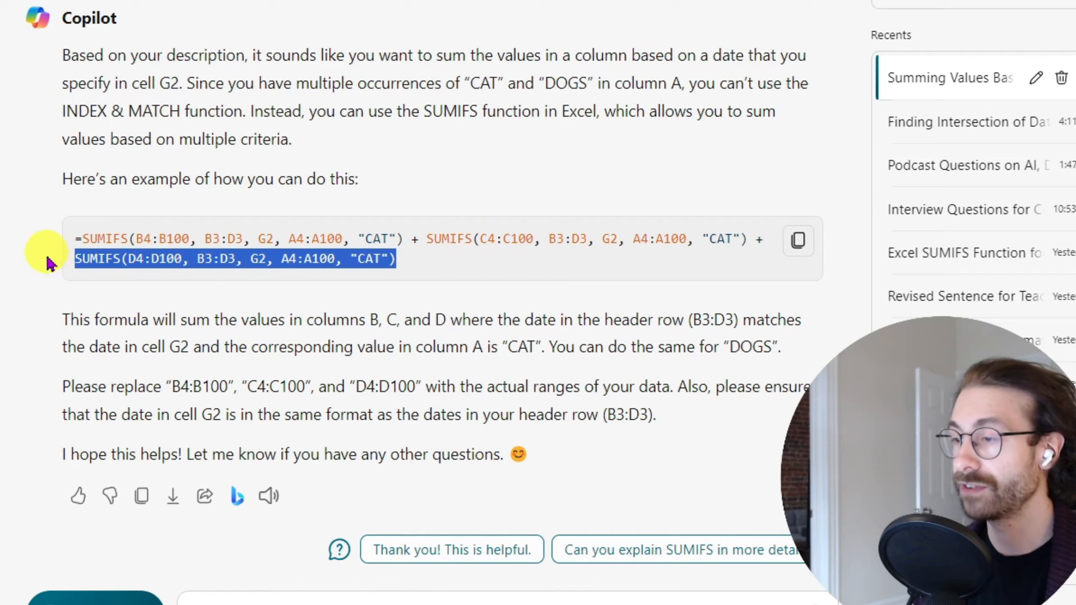
pyautogui.scroll(-3)
pyautogui.write('I would love to have only one f')
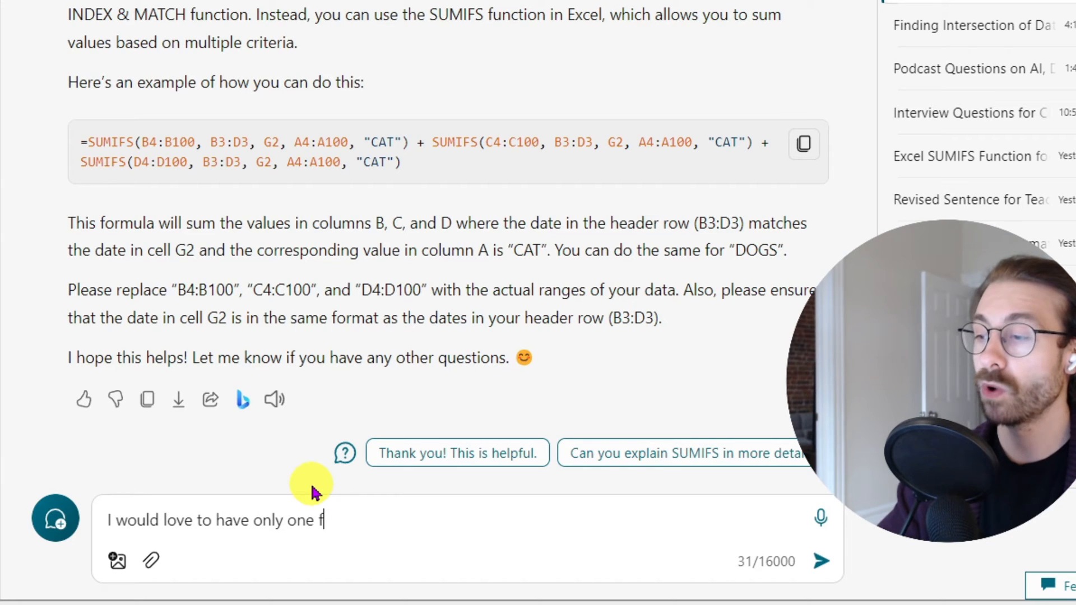
# Send a follow-up asking for one function combining SUMIFS with INDEX & MATCH, driven by the date in cell G2.
pyautogui.write('unction, that would use both SUMIFS and Index&match')
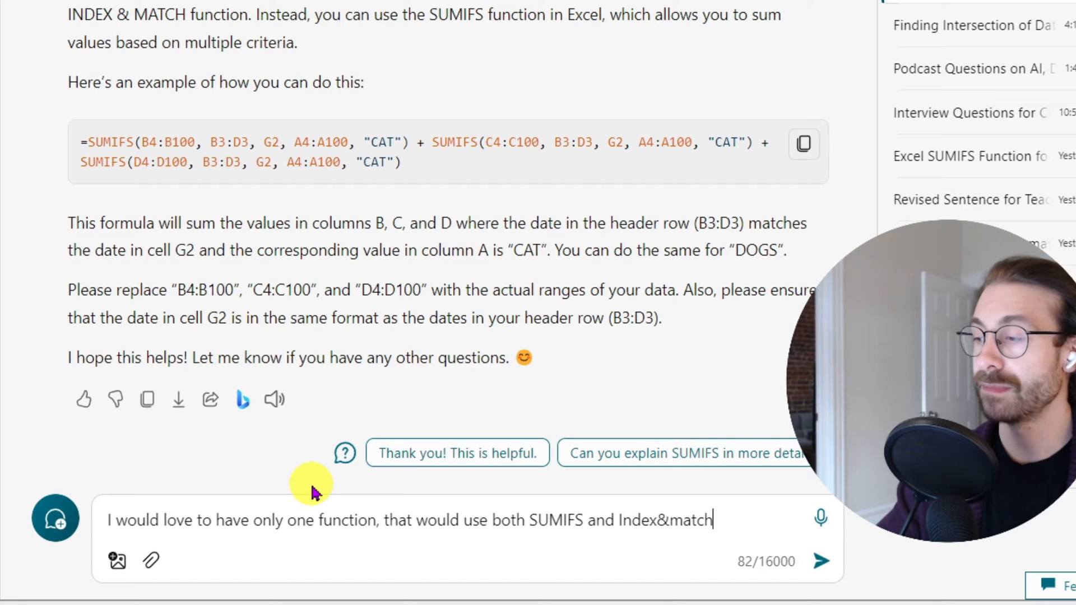
pyautogui.write(', and change w')
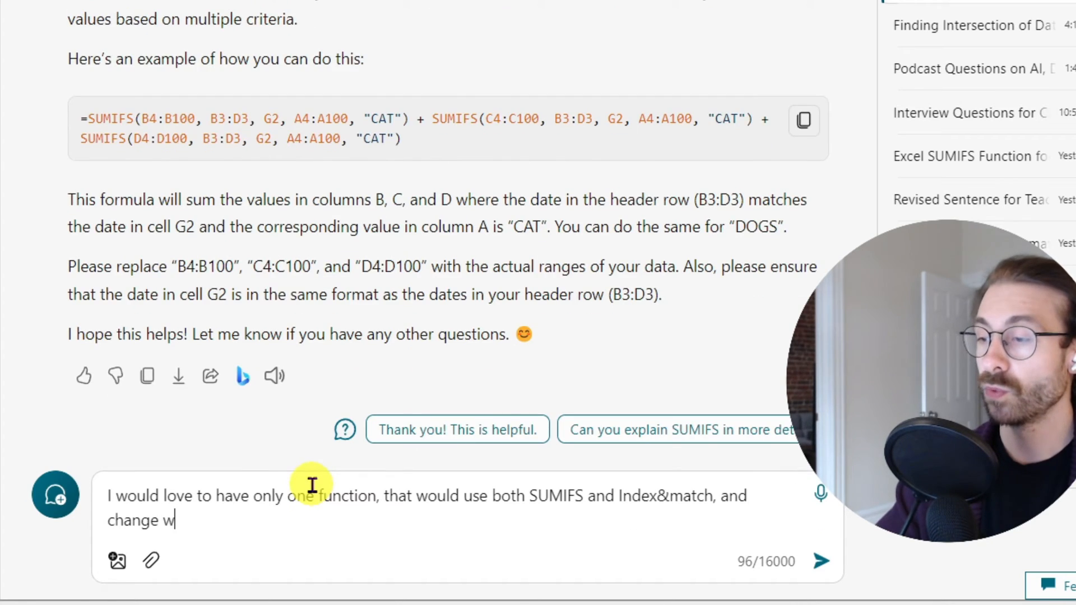
pyautogui.write('hich sum it gives me based on the date')
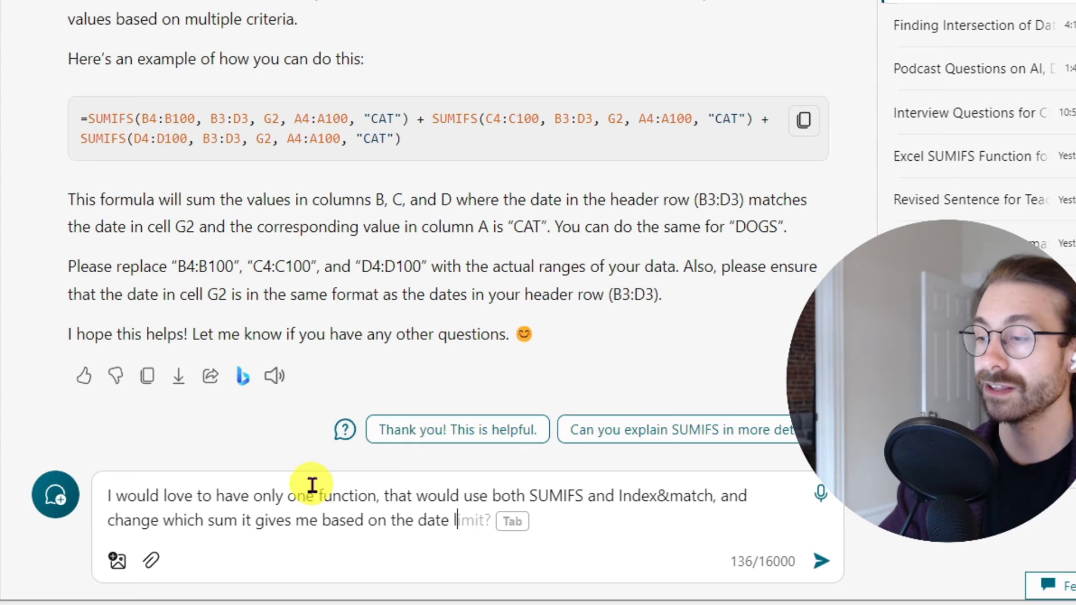
pyautogui.write('located in cell G')
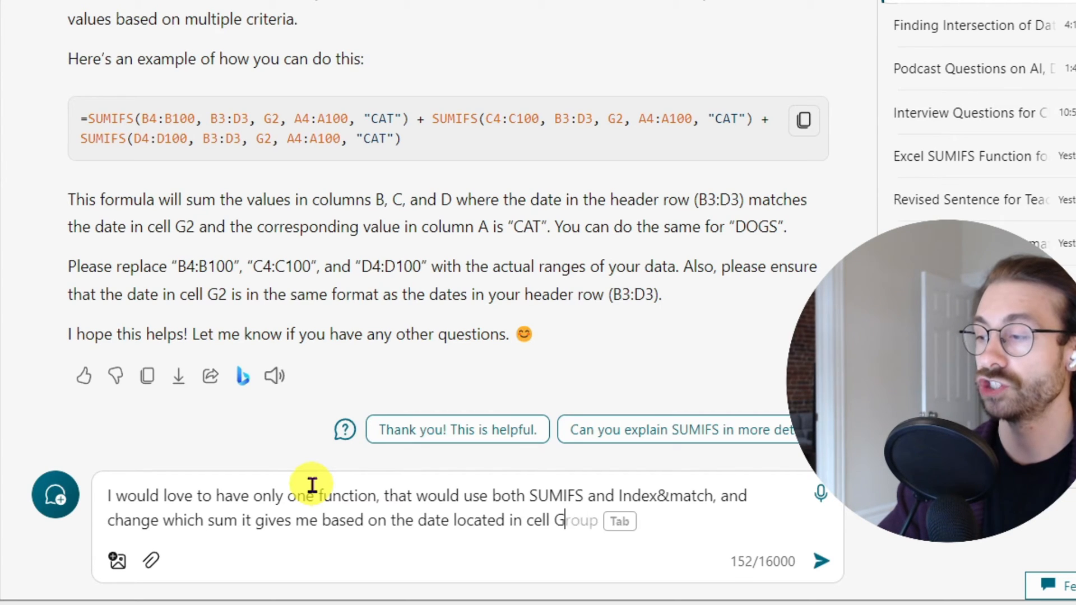
pyautogui.click(821, 560)
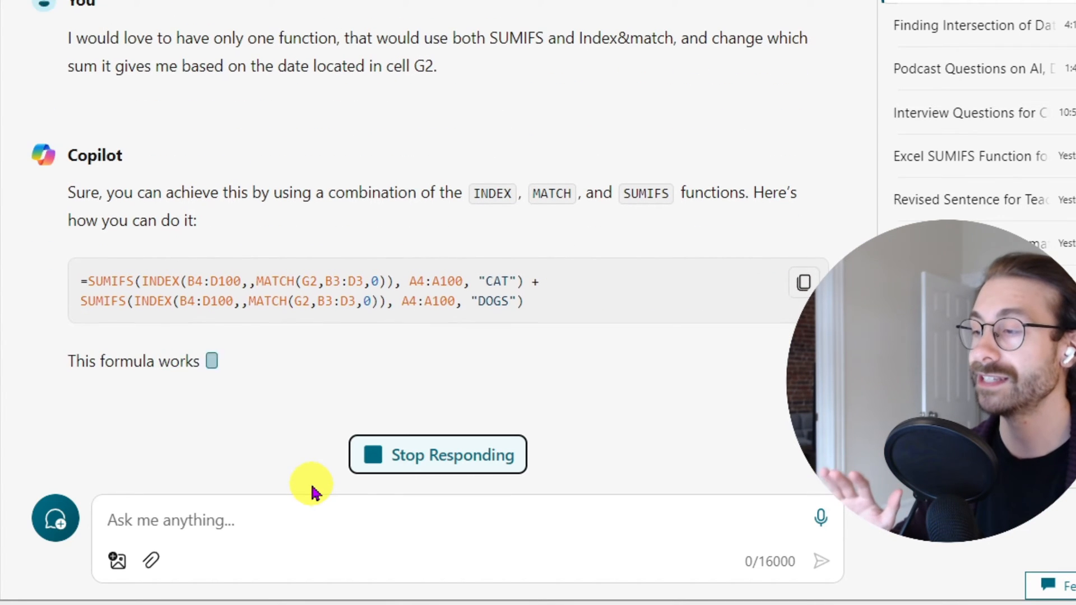
# Ask 'Could we make this only one formula?' and review Copilot's combined SUM(SUMIFS(INDEX/MATCH)) answer.
pyautogui.scroll(-3)
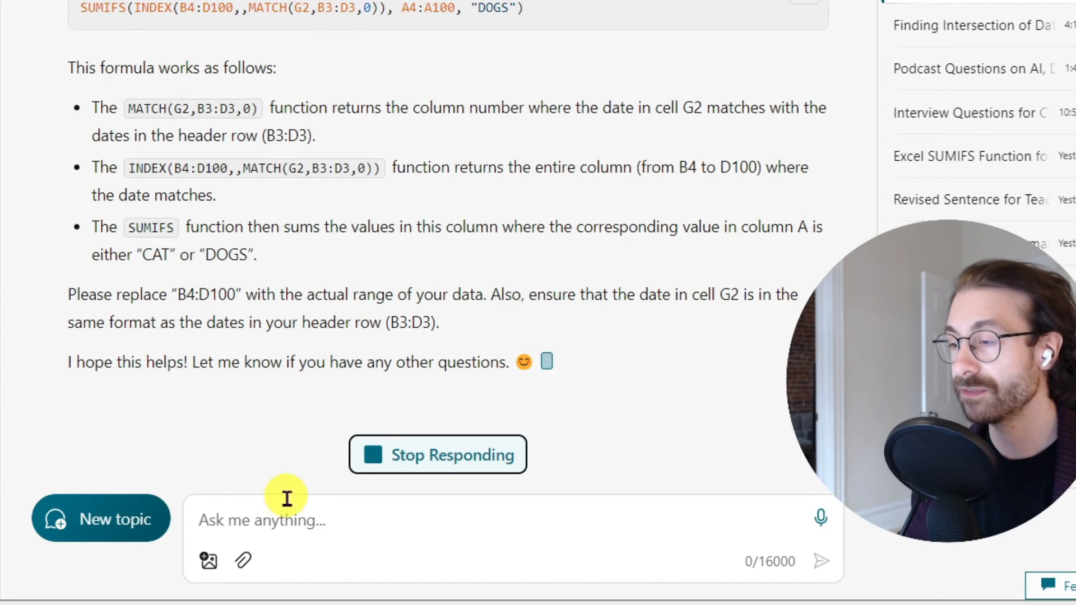
pyautogui.write('Could we make')
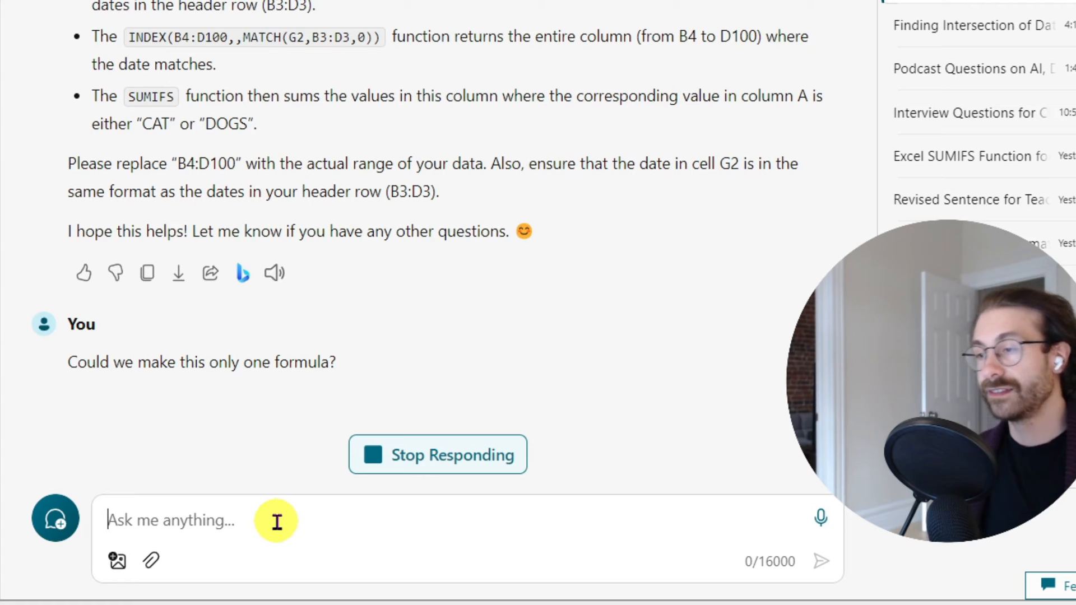
pyautogui.scroll(-3)
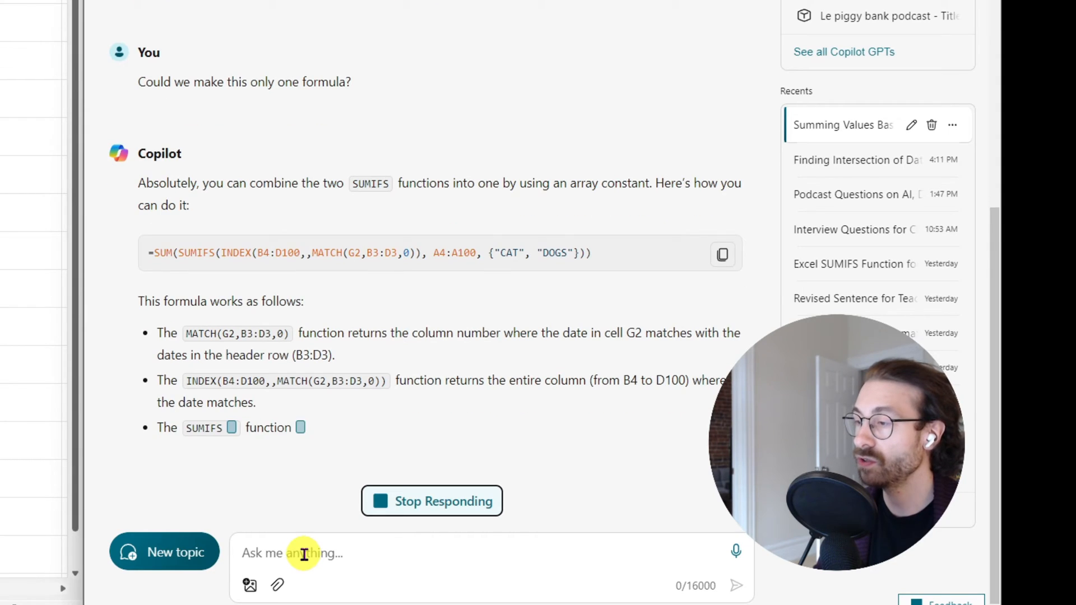
pyautogui.scroll(-3)
pyautogui.write('My criteria that I want to search fo')
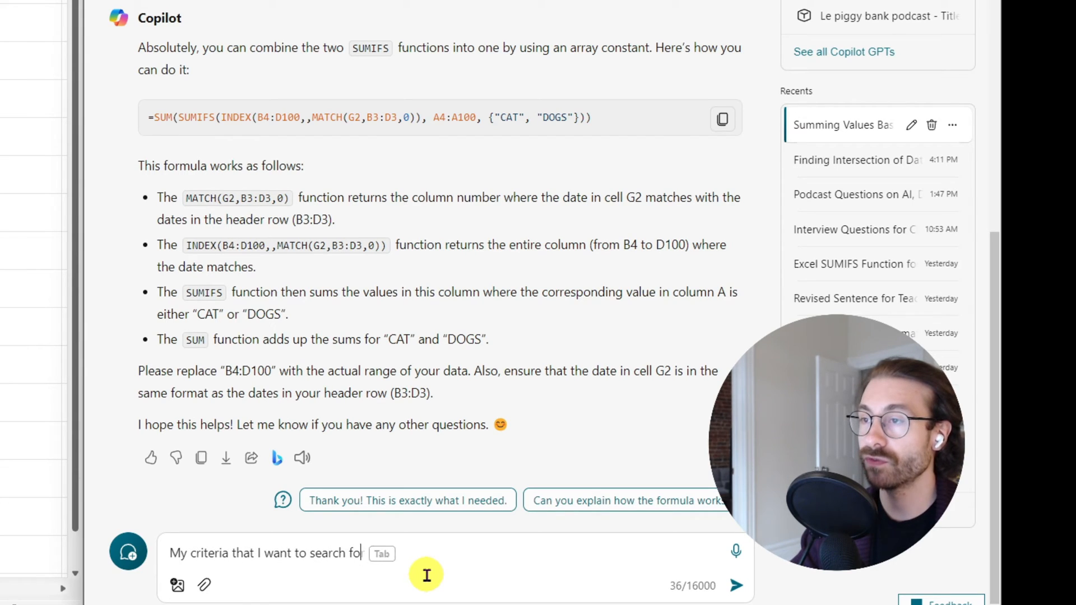
# Ask Copilot to take the CAT/DOGS criteria from cell F3 instead of a fixed array, and send it.
pyautogui.write('r, is located in cell')
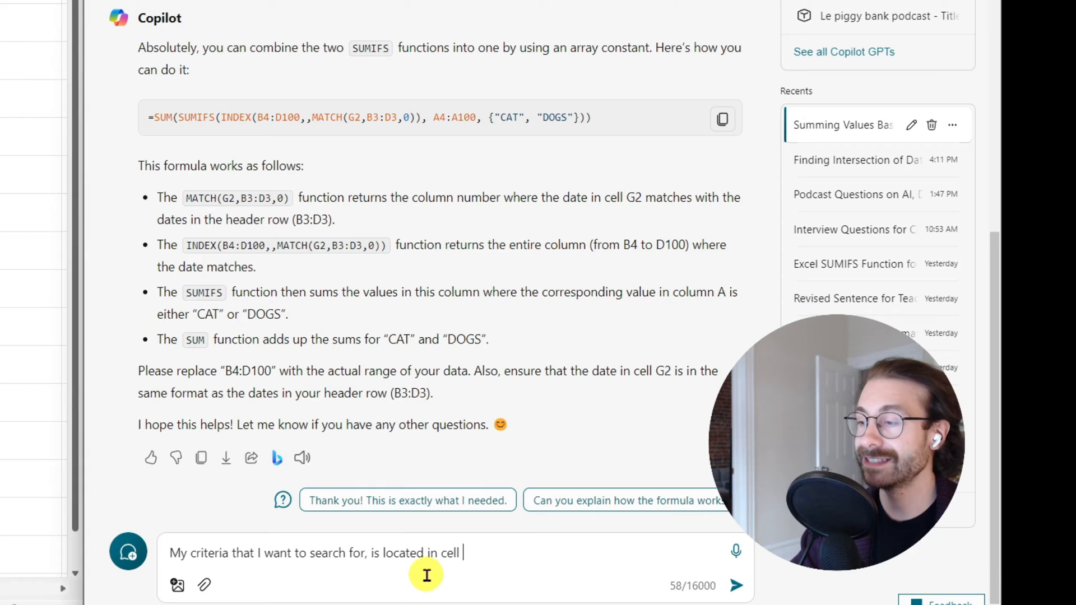
pyautogui.write('F3. By example "CAT" is in cell F3. Can you make a better function wit')
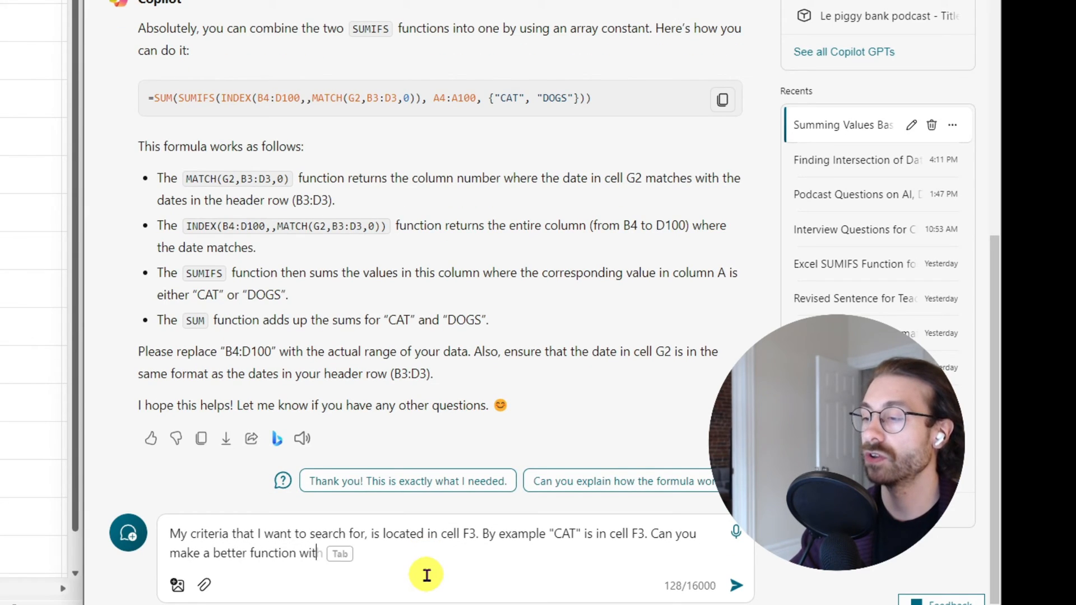
pyautogui.click(737, 586)
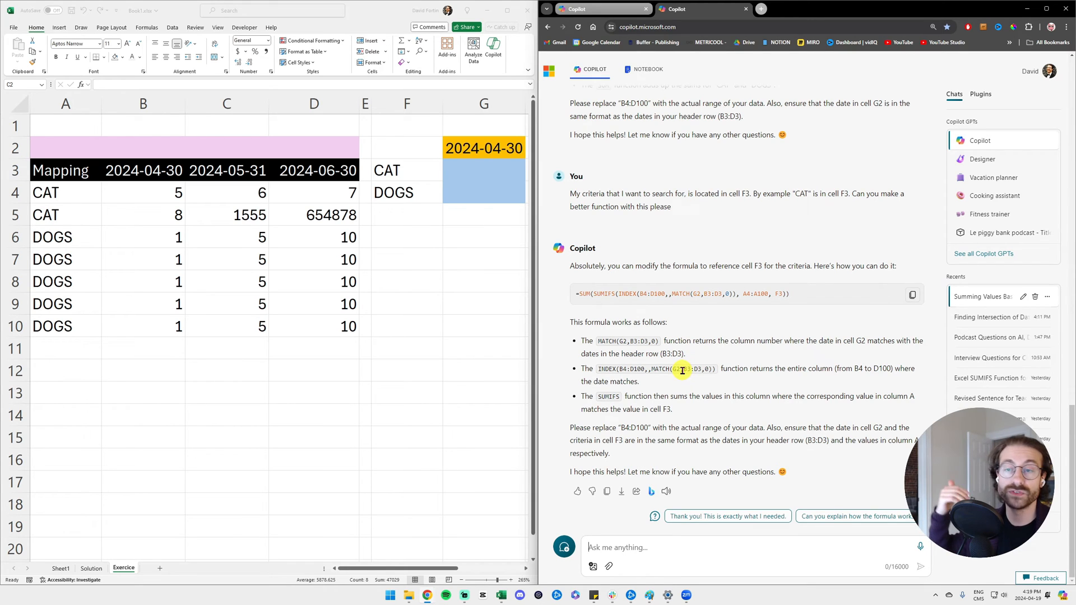
pyautogui.moveTo(914, 297)
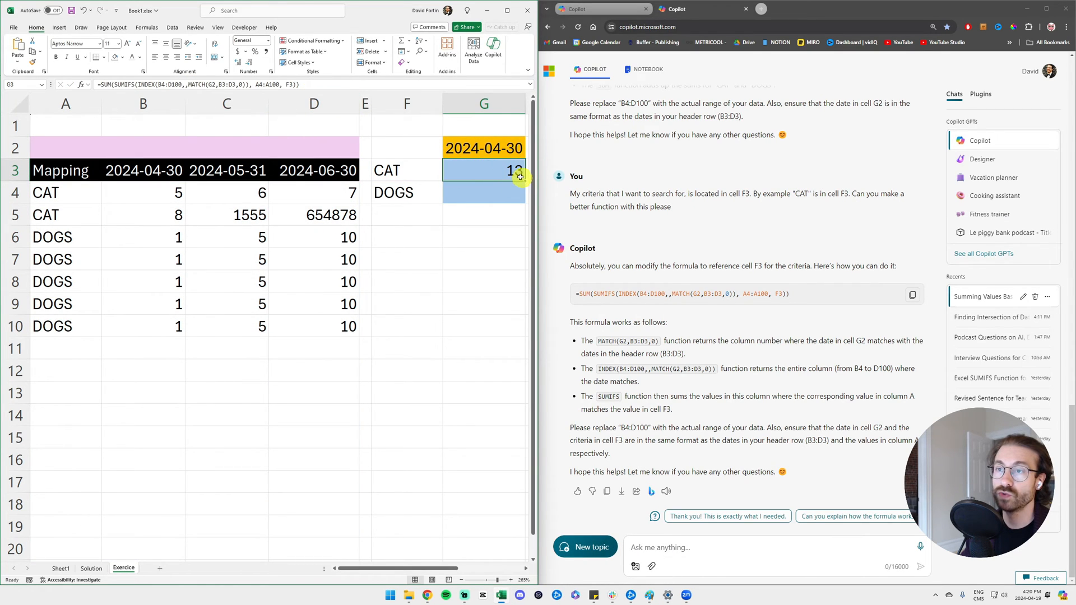
# Fill the F3-based formula into the DOGS total (CAT 13, DOGS 5), shade April values green and maximize Excel.
pyautogui.click(483, 192)
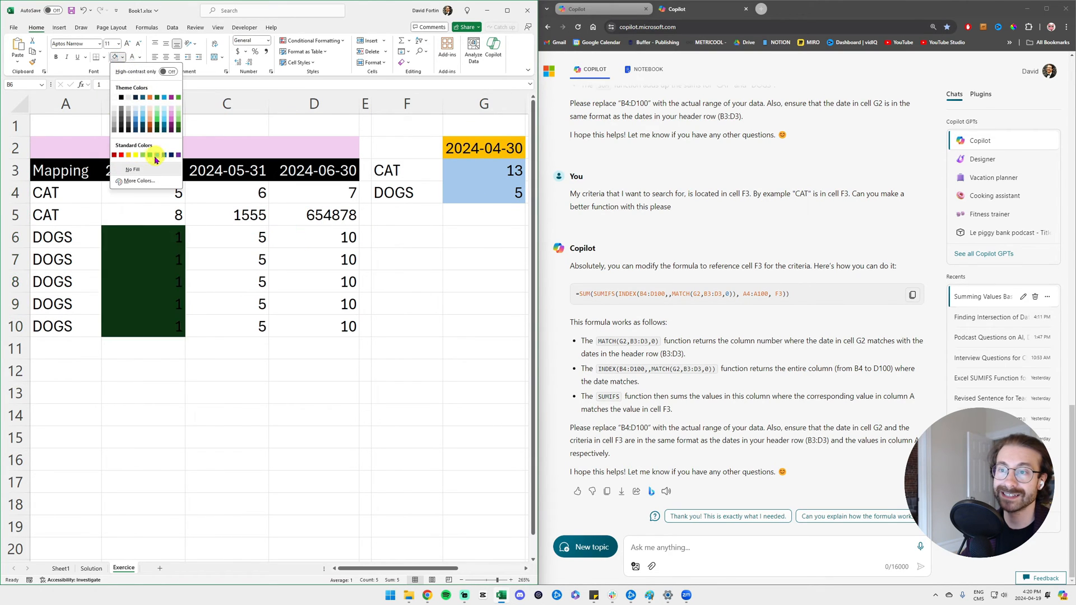
pyautogui.click(153, 155)
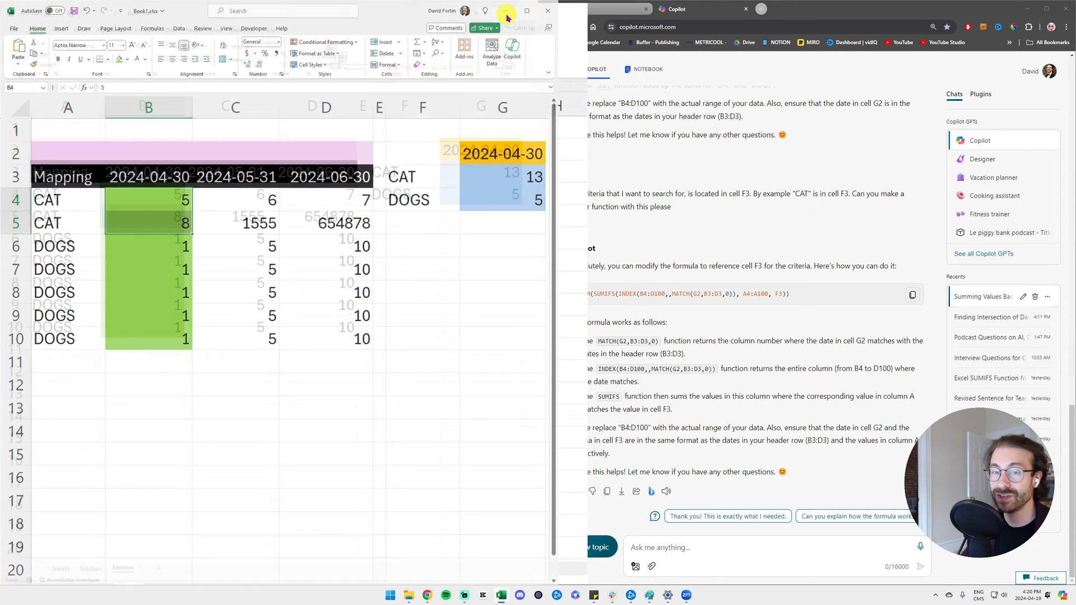
pyautogui.click(527, 11)
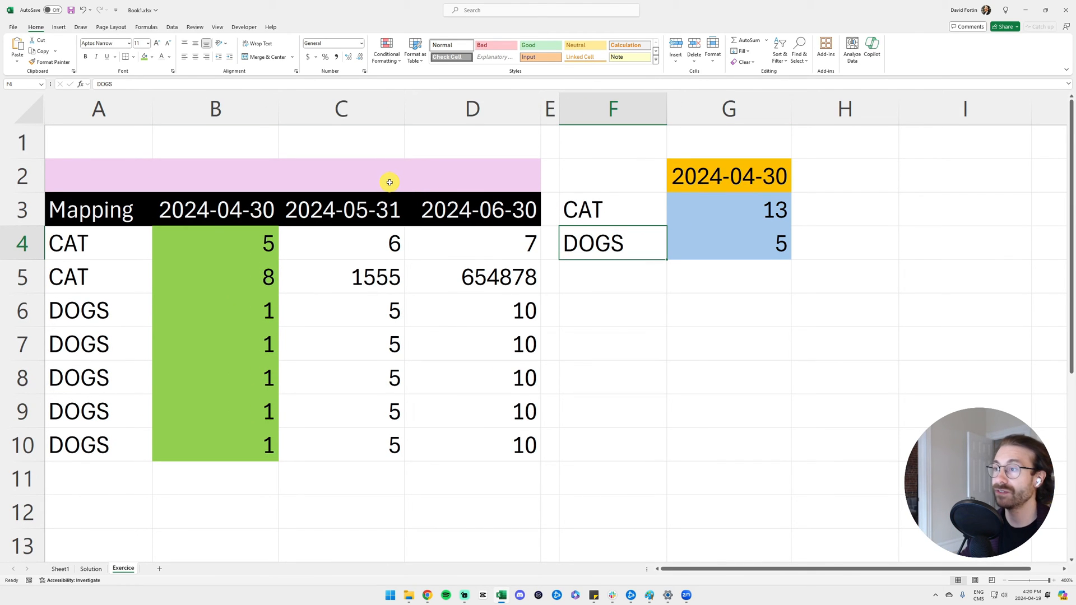
# Add a Data Validation list to G2 sourced from =$B$3:$D$3 with an in-cell dropdown.
pyautogui.click(728, 176)
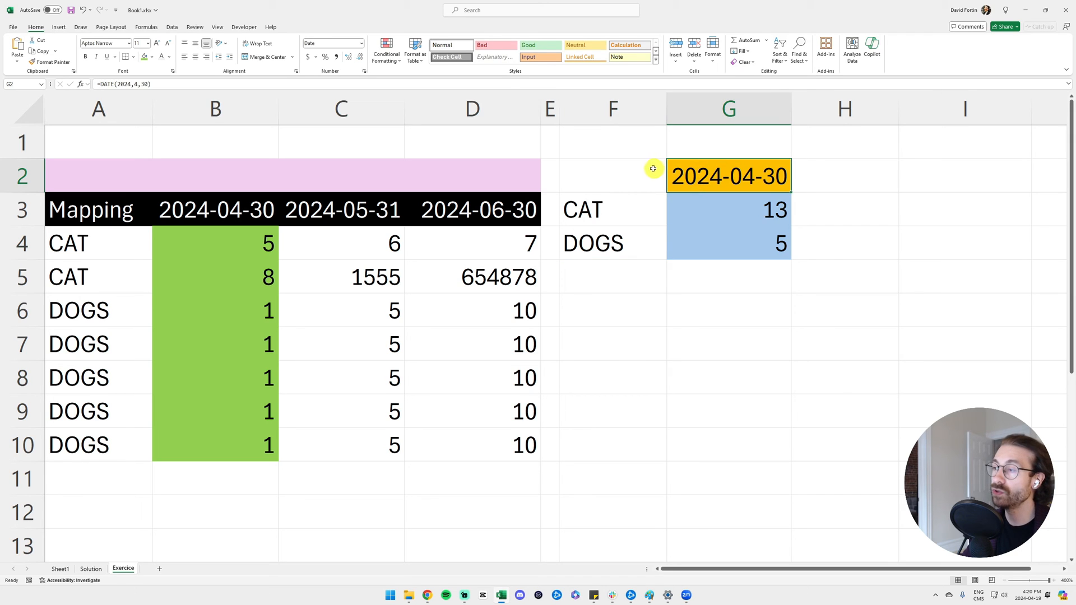
pyautogui.click(215, 110)
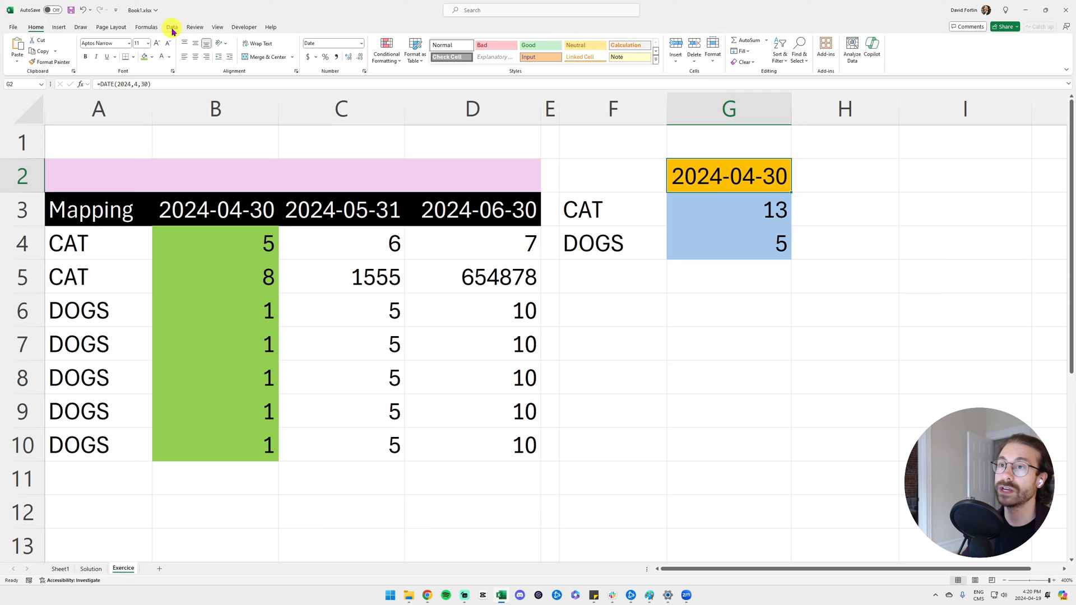
pyautogui.click(171, 27)
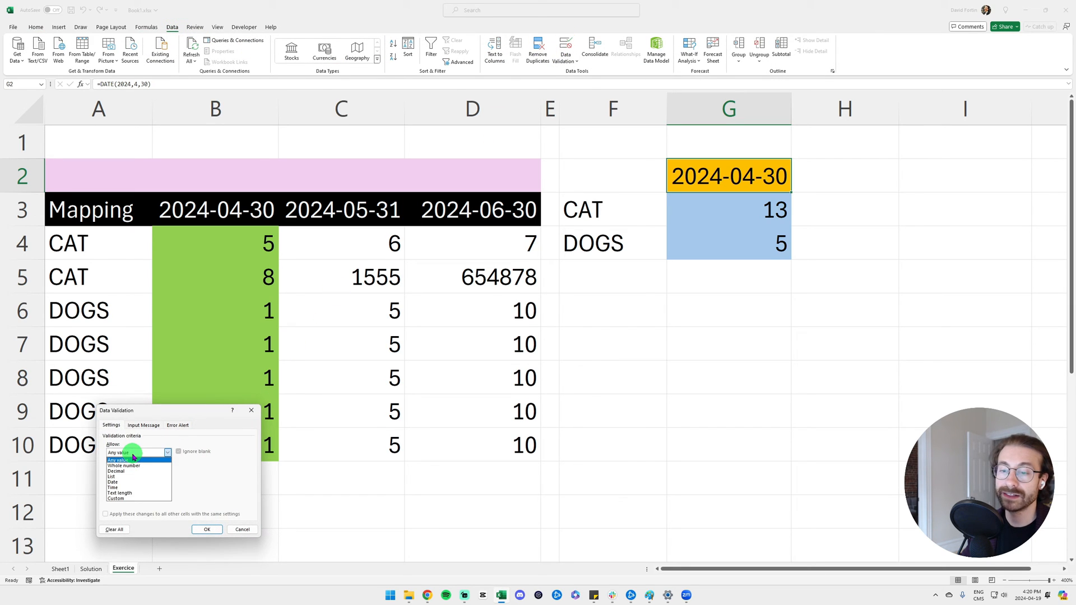
pyautogui.click(127, 471)
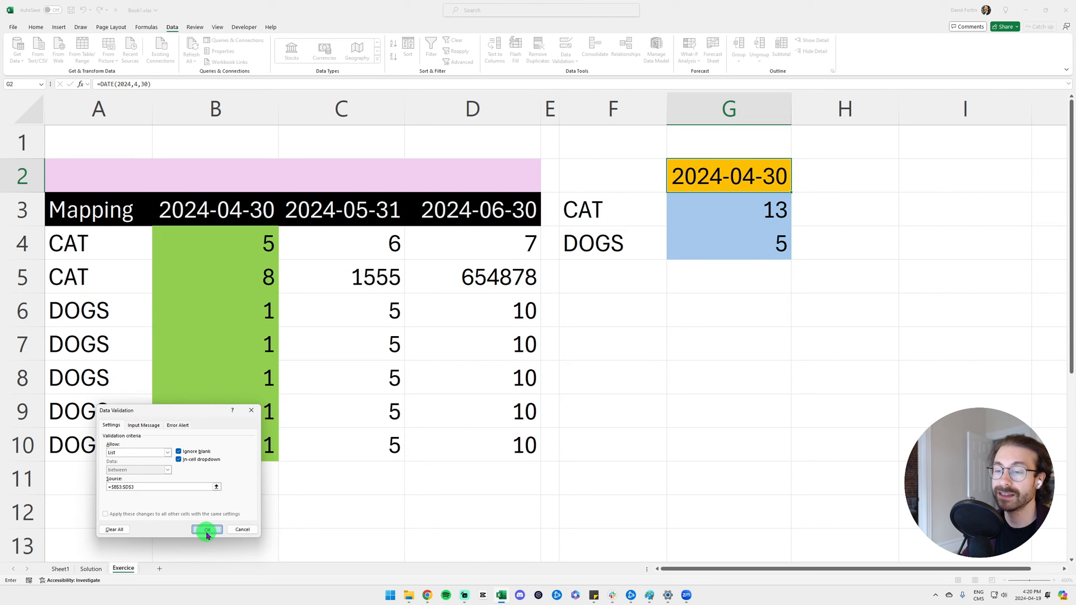
pyautogui.click(205, 529)
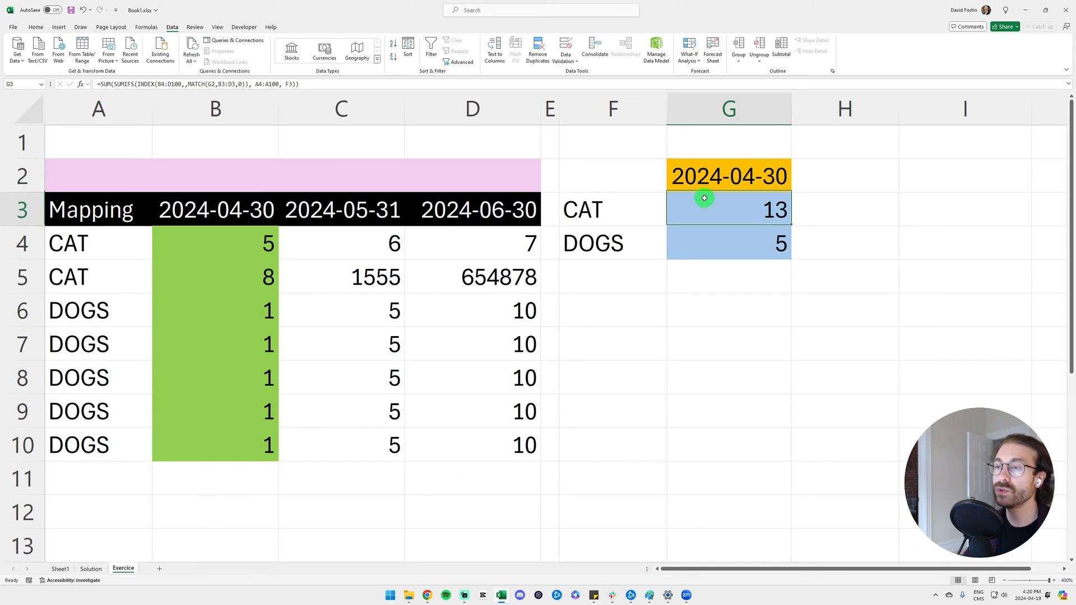
pyautogui.moveTo(122, 83)
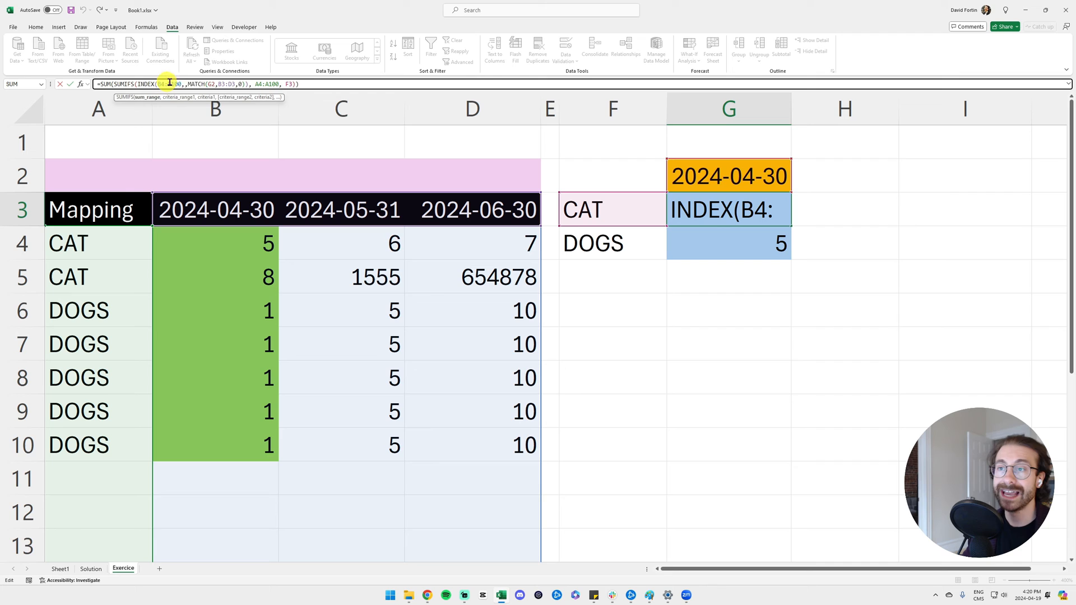
# Leave the G3 formula unchanged and pick 2024-05-31 from the G2 dropdown, giving CAT 1561 and DOGS 25.
pyautogui.press('Enter')
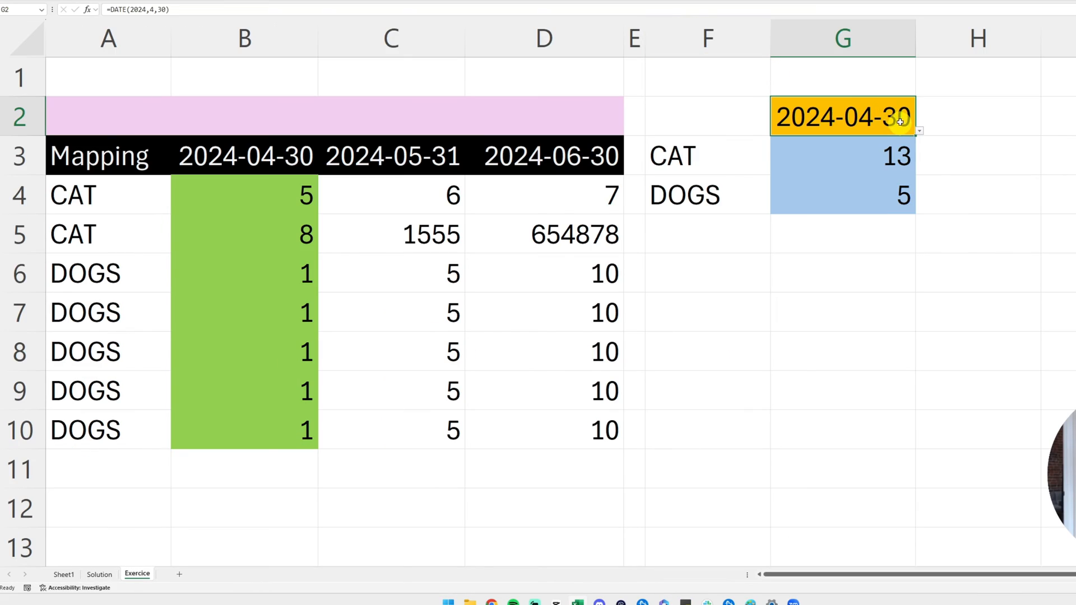
pyautogui.click(918, 130)
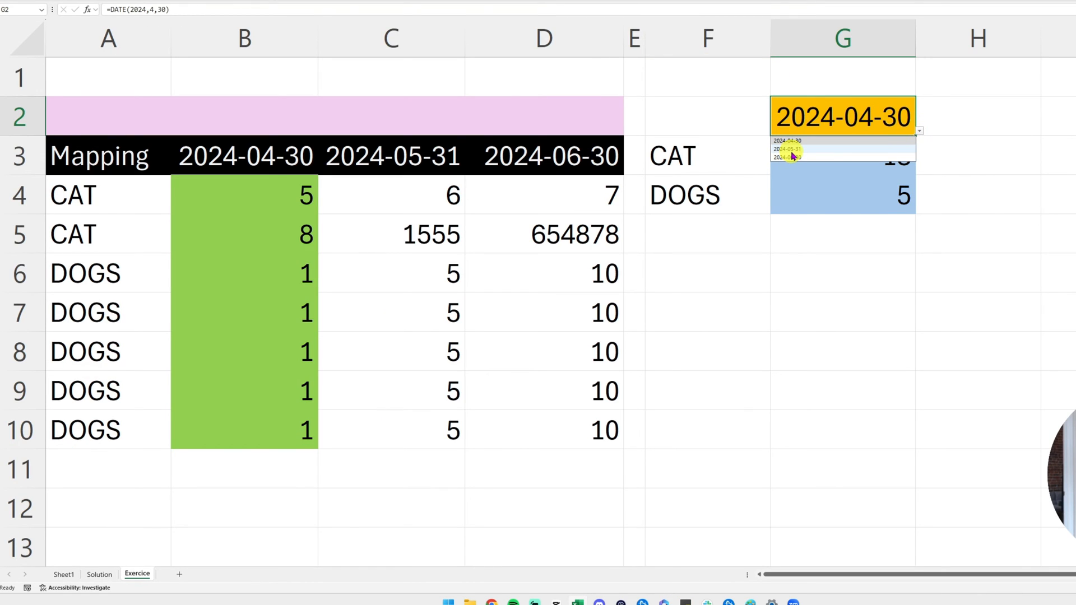
pyautogui.click(786, 149)
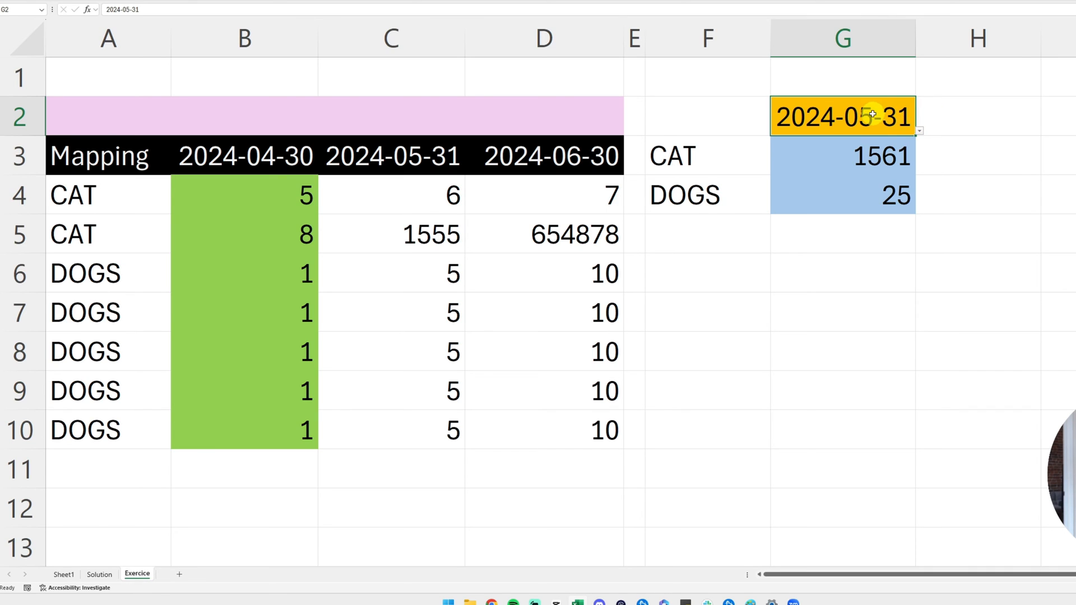
pyautogui.moveTo(434, 195)
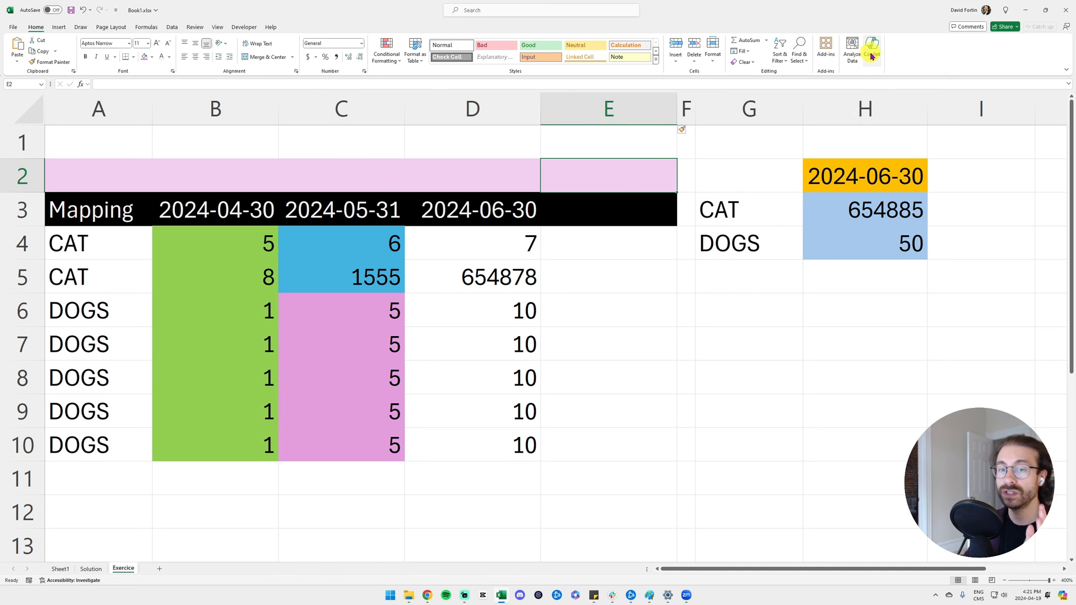
pyautogui.moveTo(872, 49)
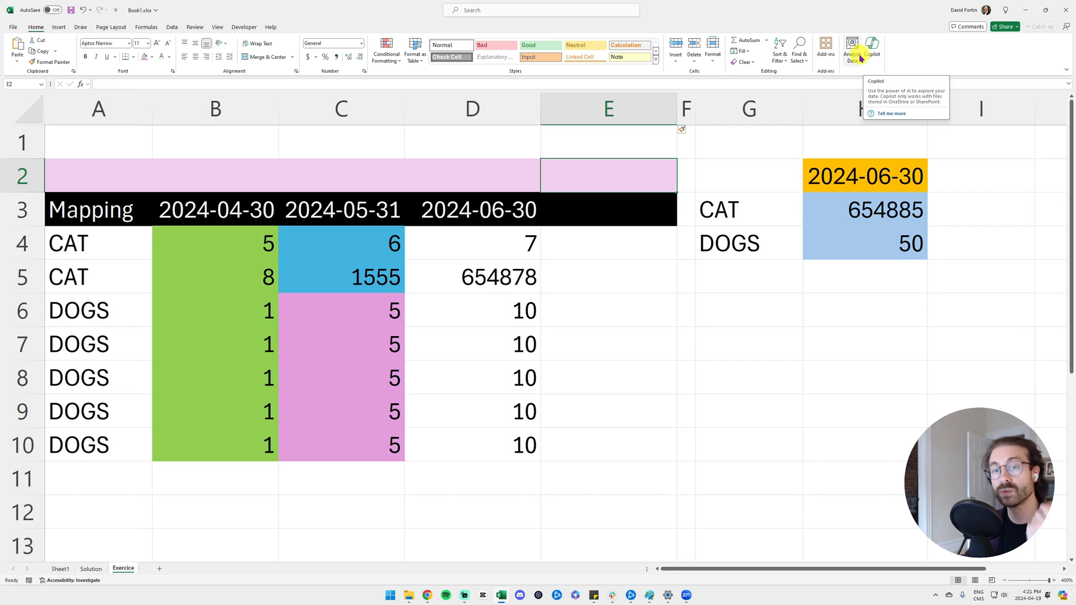
pyautogui.moveTo(826, 49)
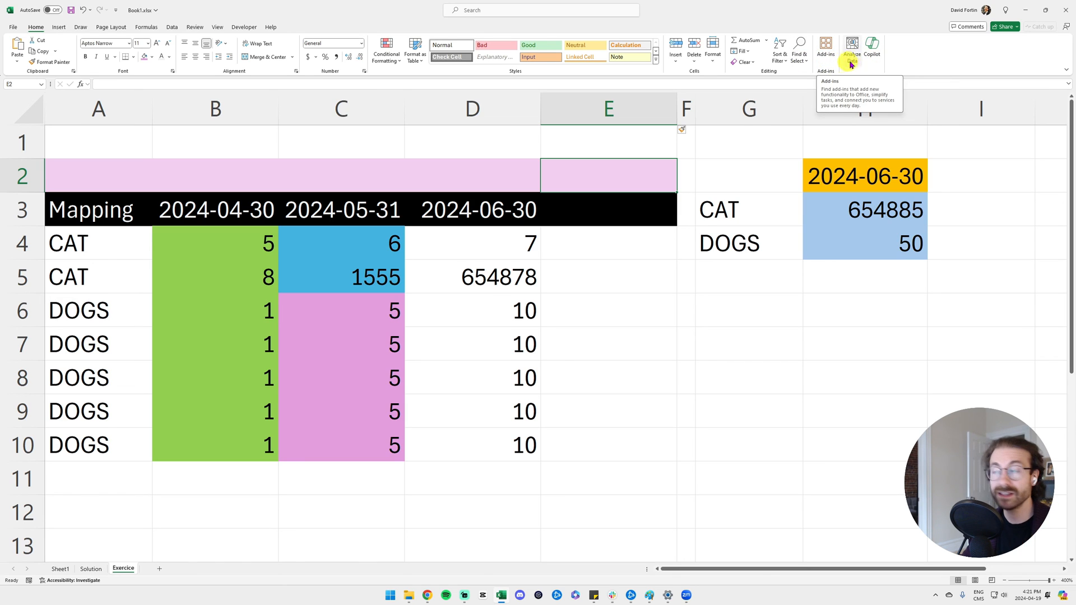
pyautogui.moveTo(872, 51)
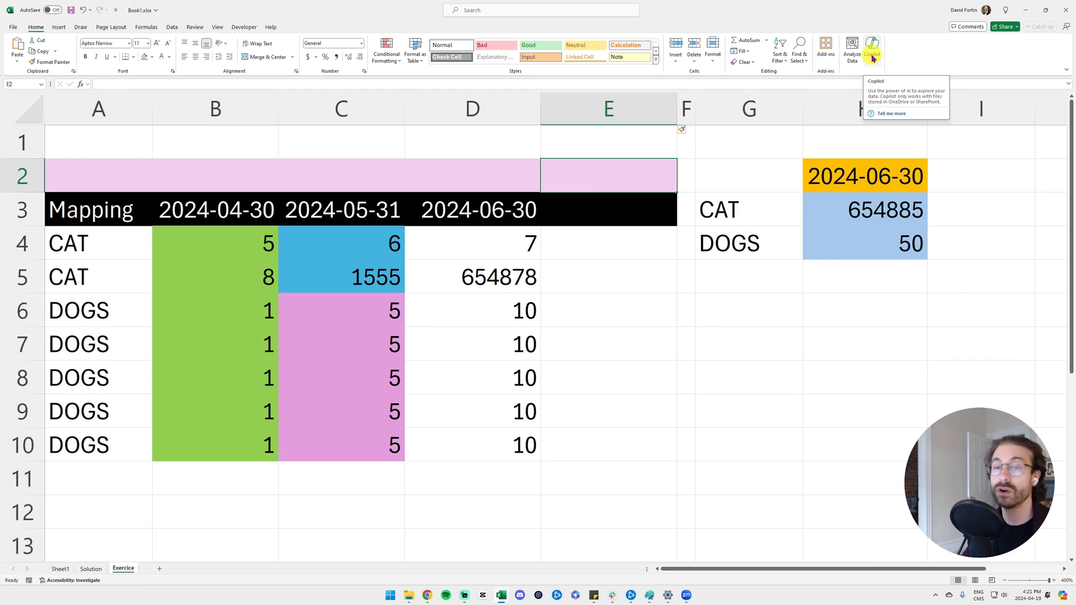
# Open the Copilot (Preview) pane from the Home tab beside the workbook.
pyautogui.click(871, 49)
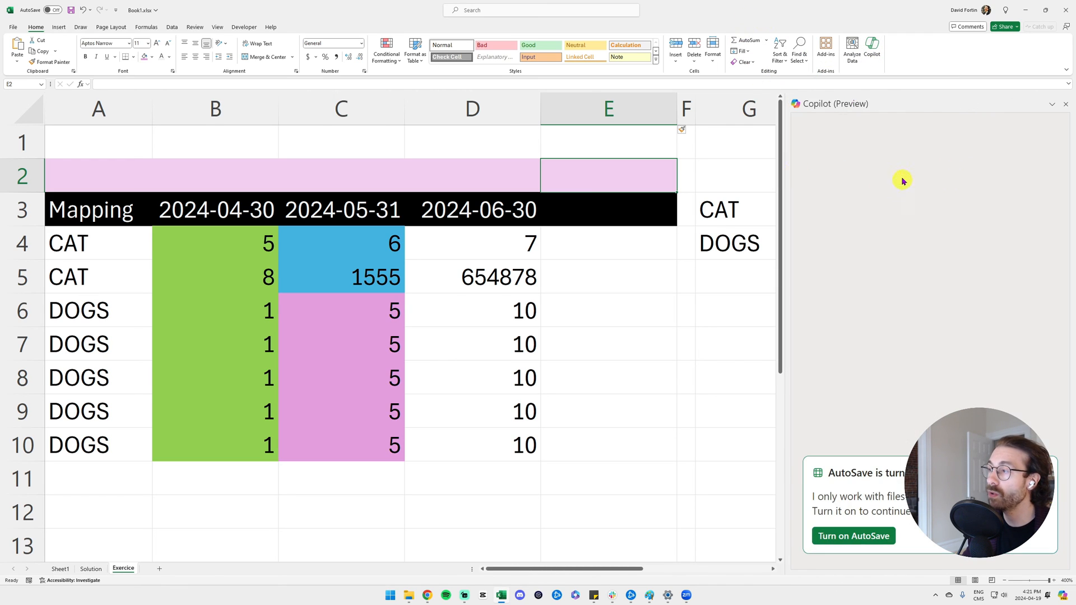
pyautogui.moveTo(834, 256)
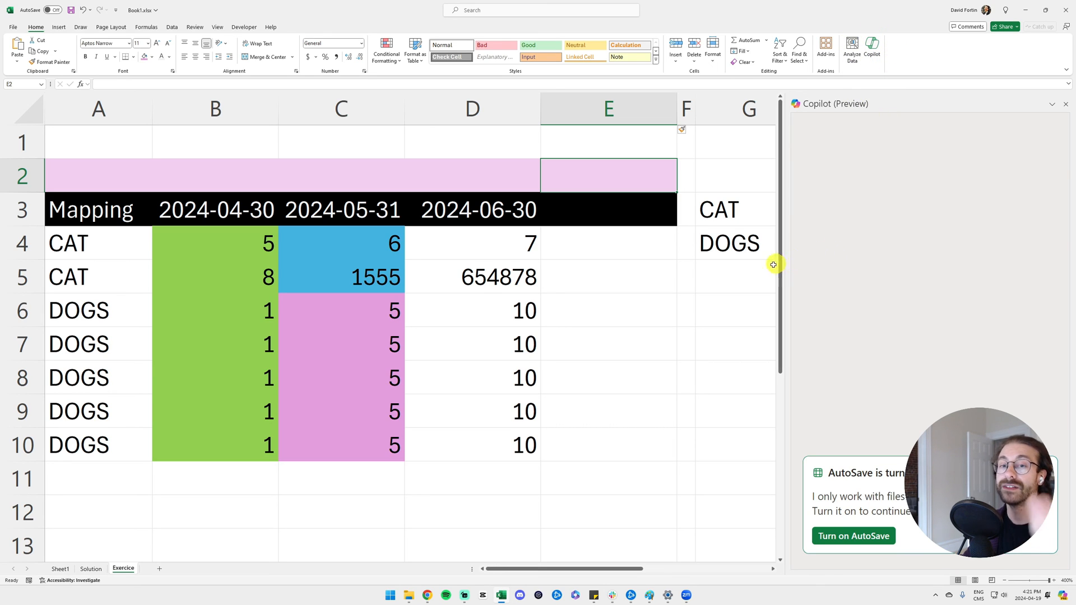
pyautogui.moveTo(563, 276)
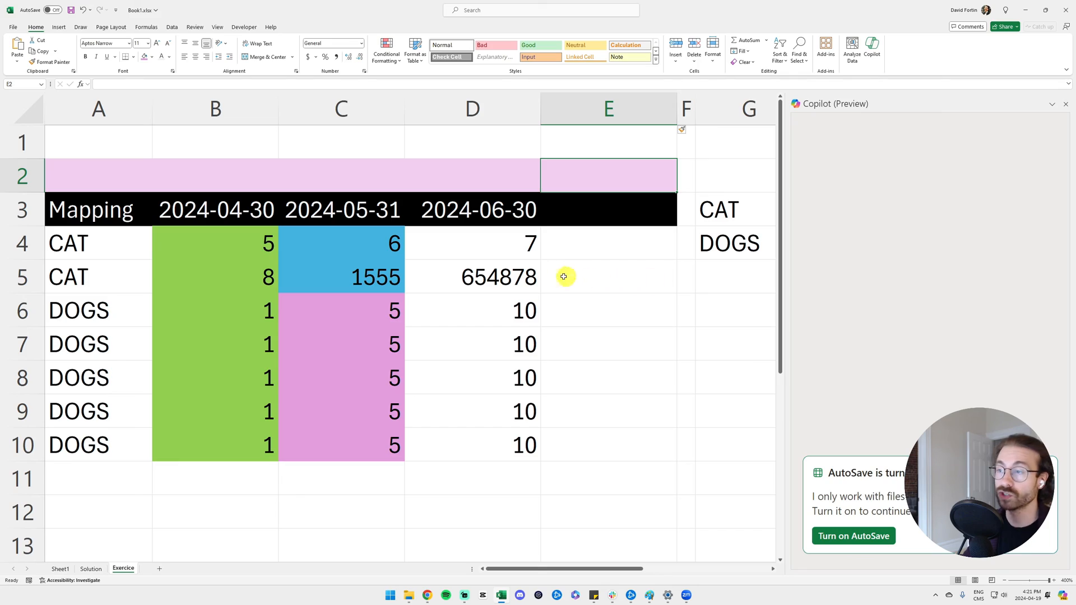